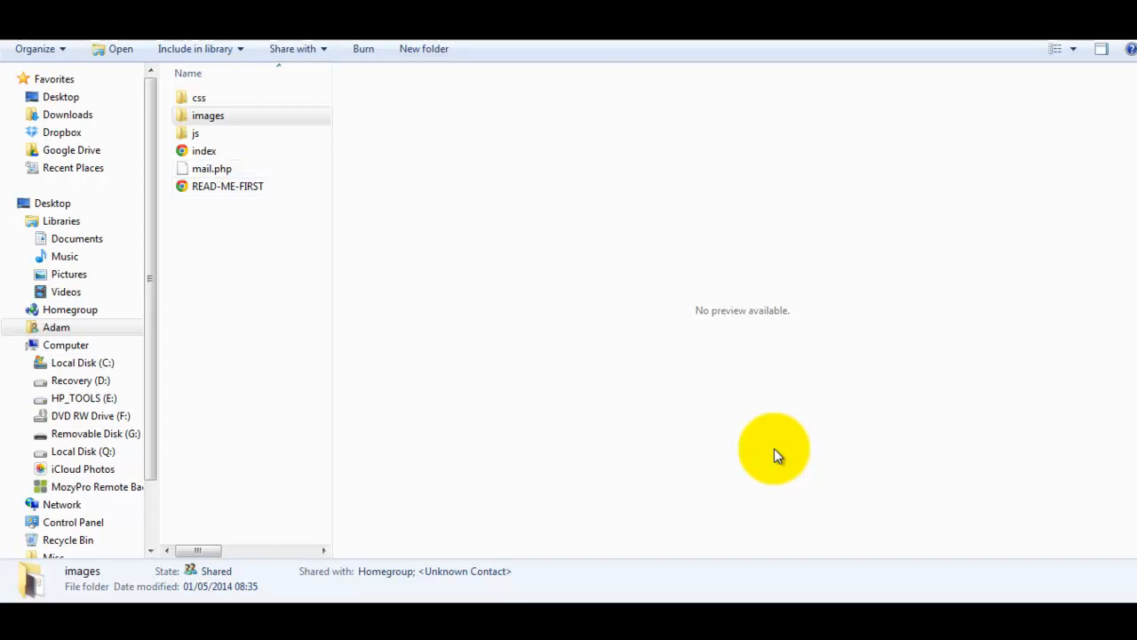
Browse into the demosite images folder containing fulls, thumbs, intro, one and two
click(195, 133)
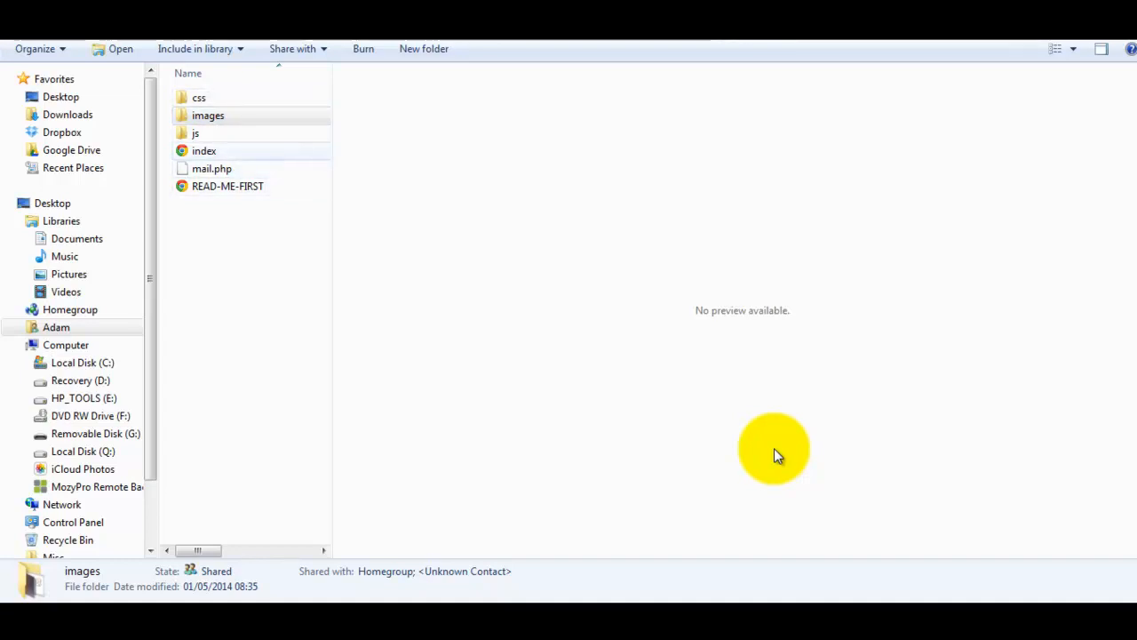
click(228, 185)
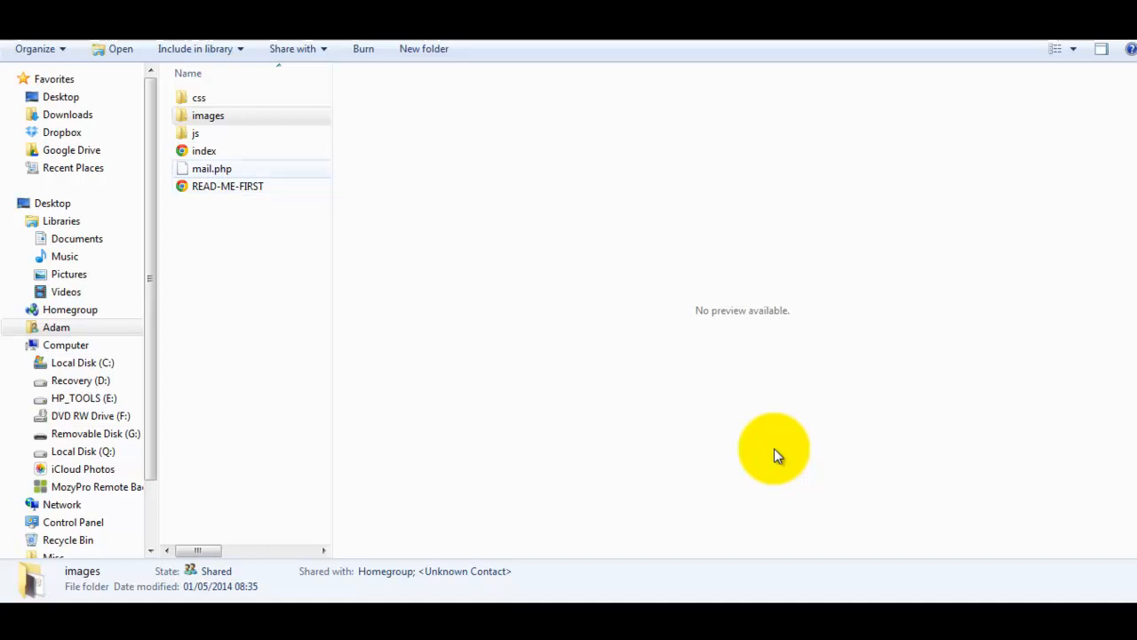
click(199, 97)
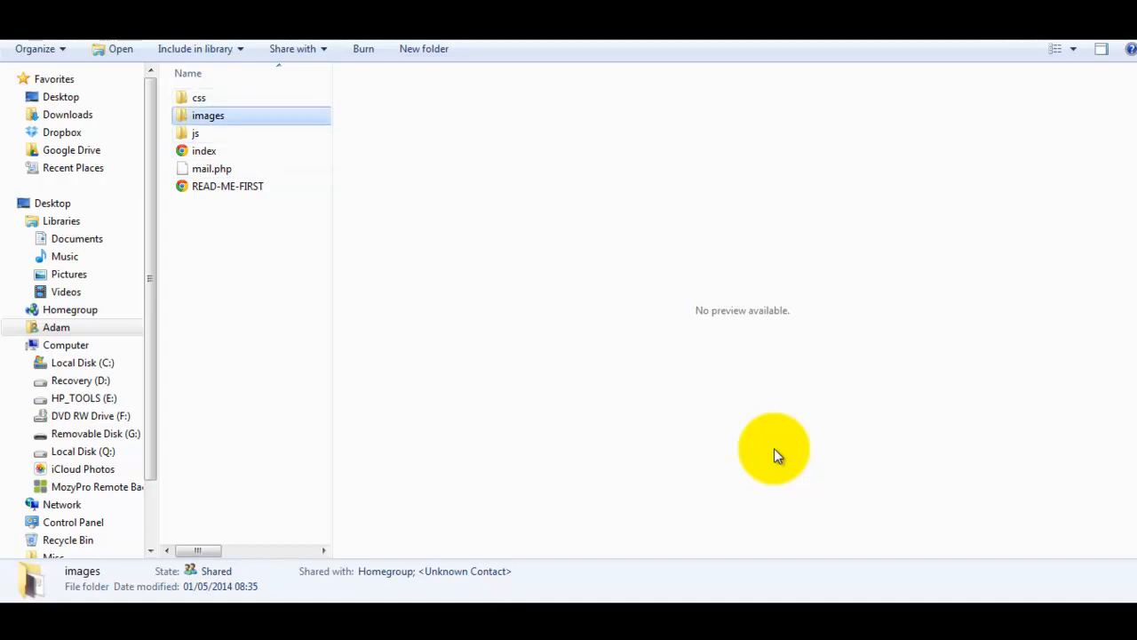
double_click(208, 115)
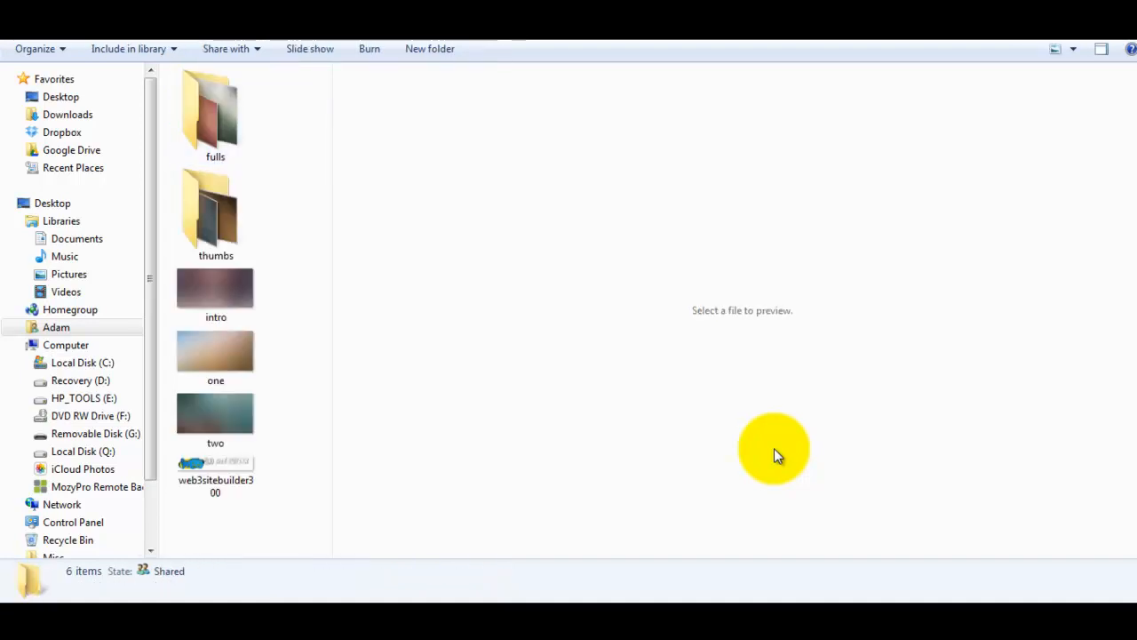
click(215, 111)
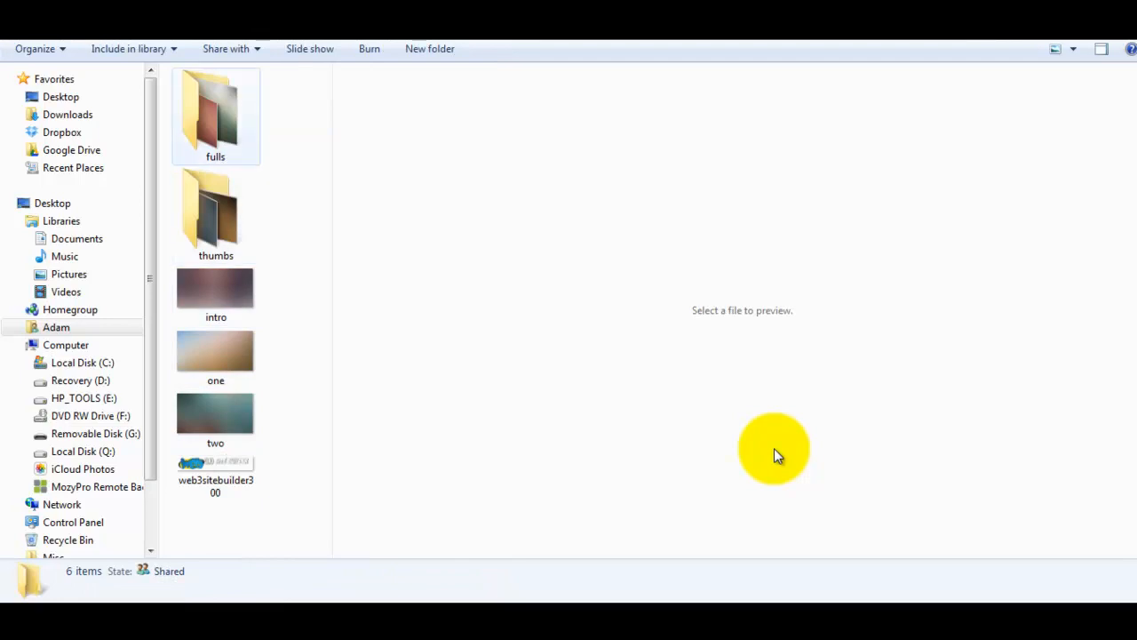
click(216, 351)
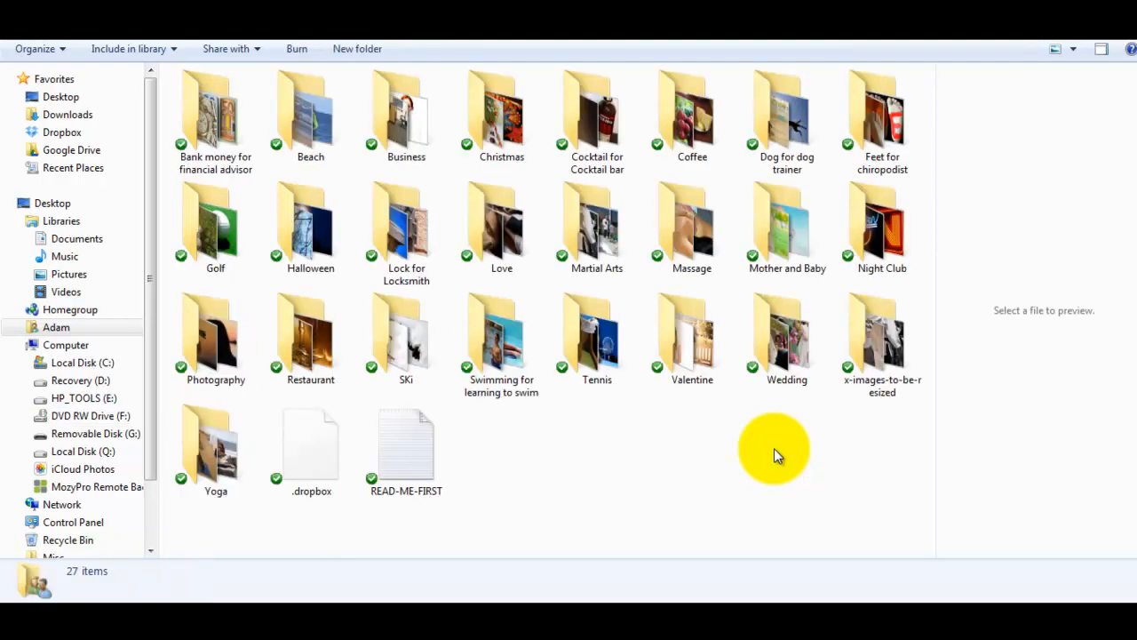
Look inside the Golf image set, then navigate back toward the demosite folder
click(596, 222)
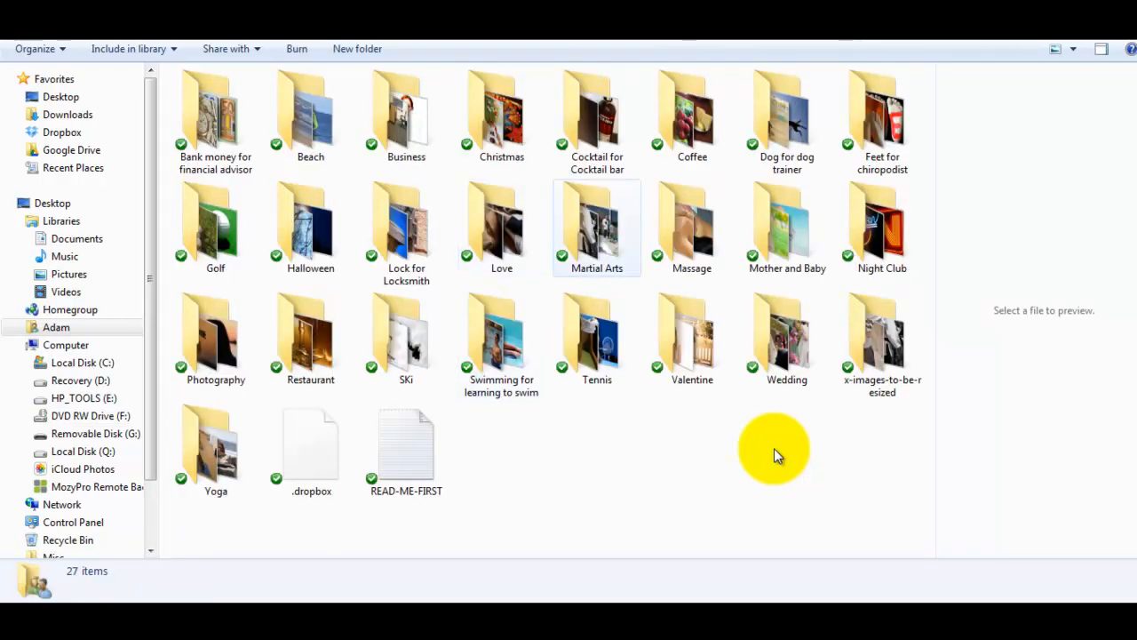
click(215, 226)
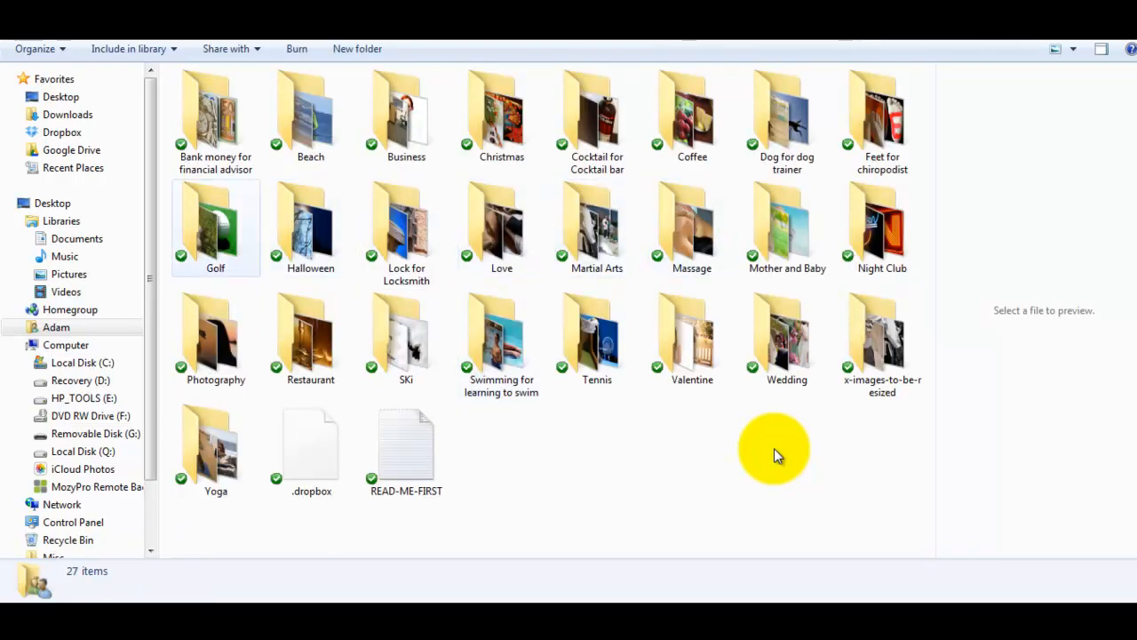
double_click(215, 227)
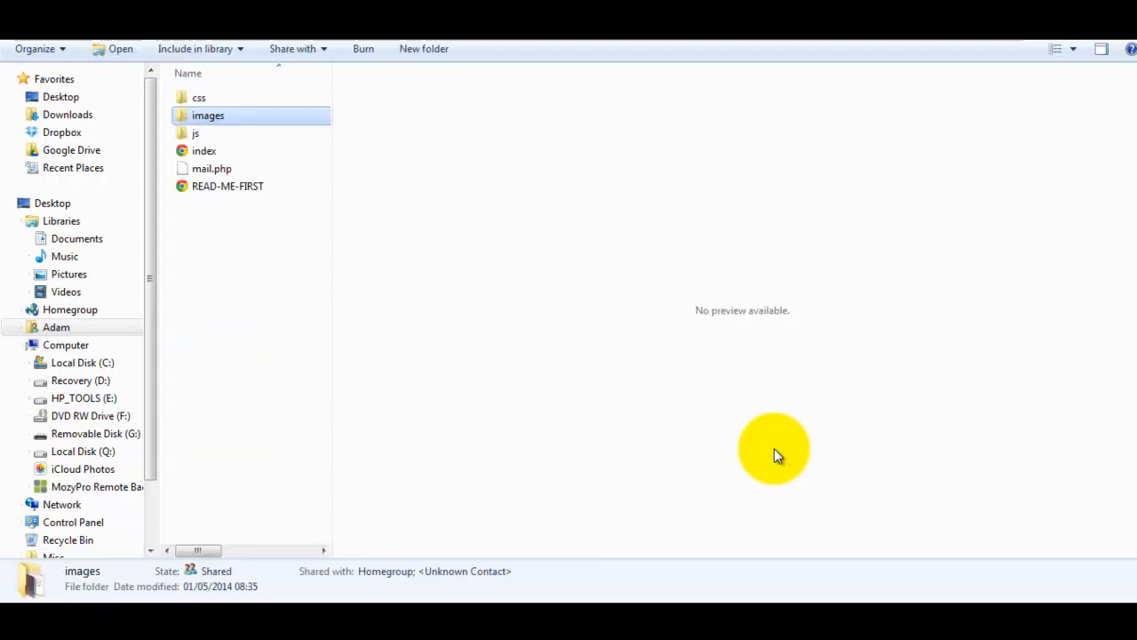
click(204, 150)
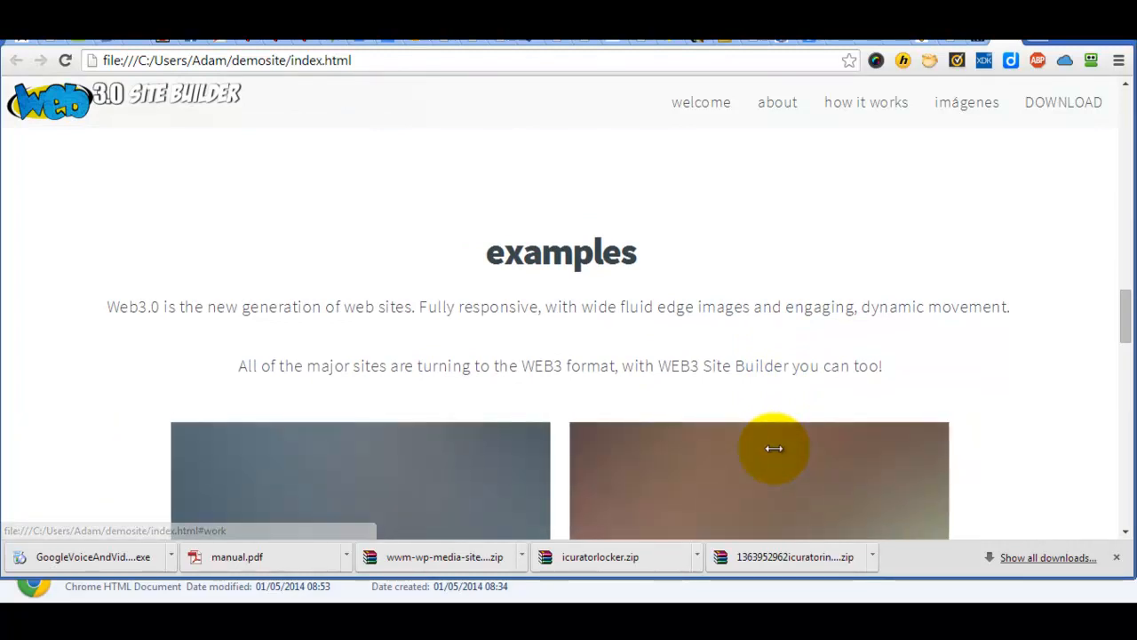
scroll(down, 3)
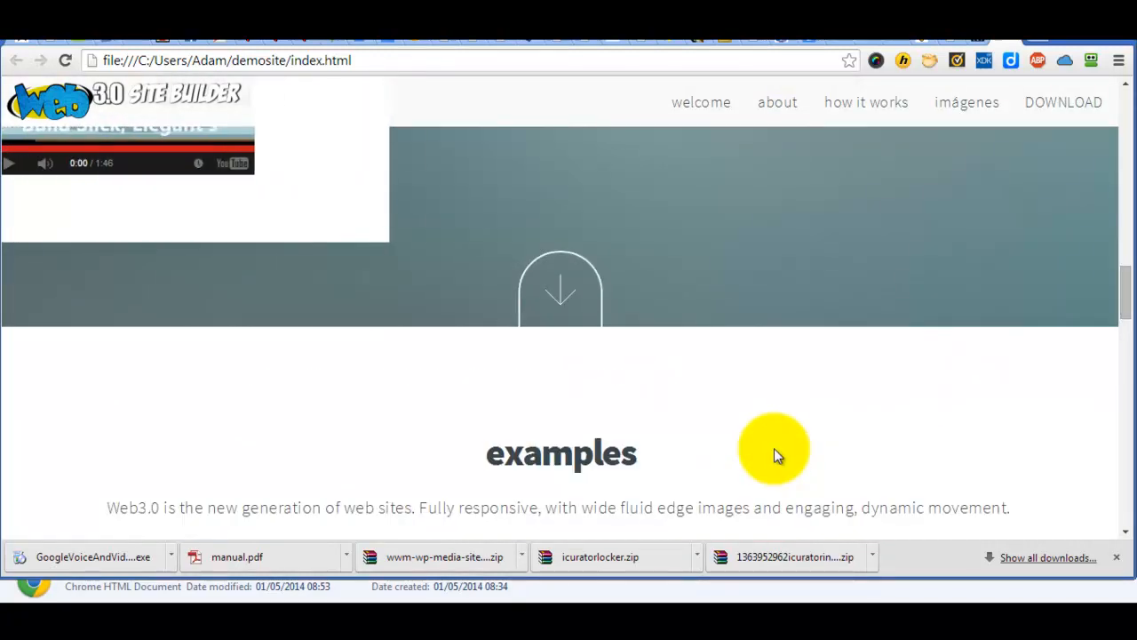
click(169, 556)
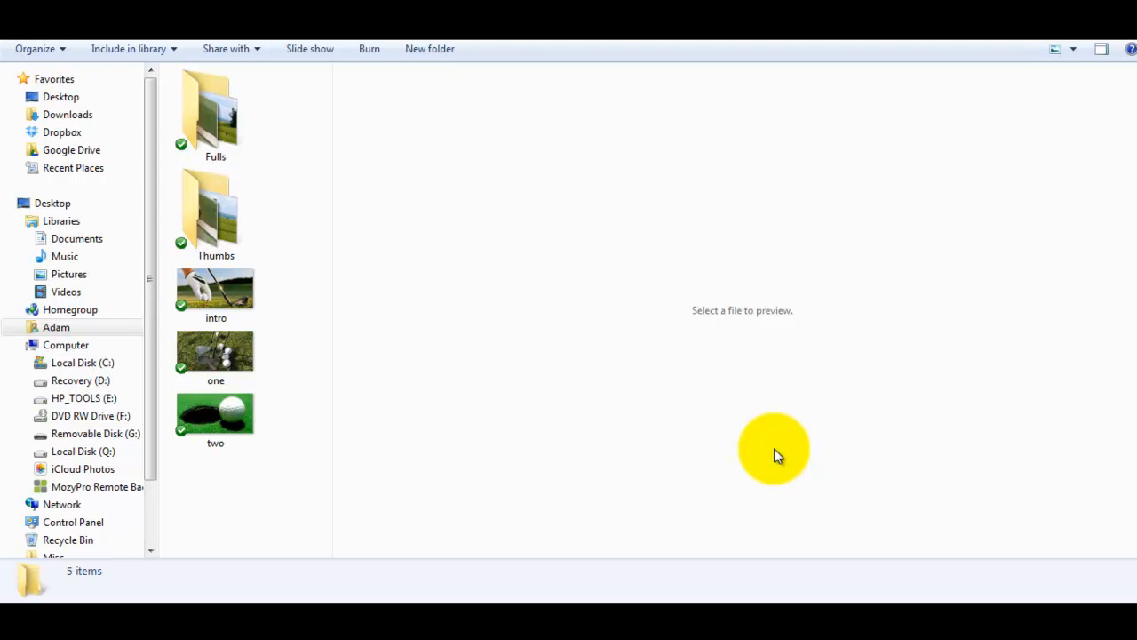
Copy everything in the Golf set into demosite\images, merging folders and replacing all existing files
key(ctrl+a)
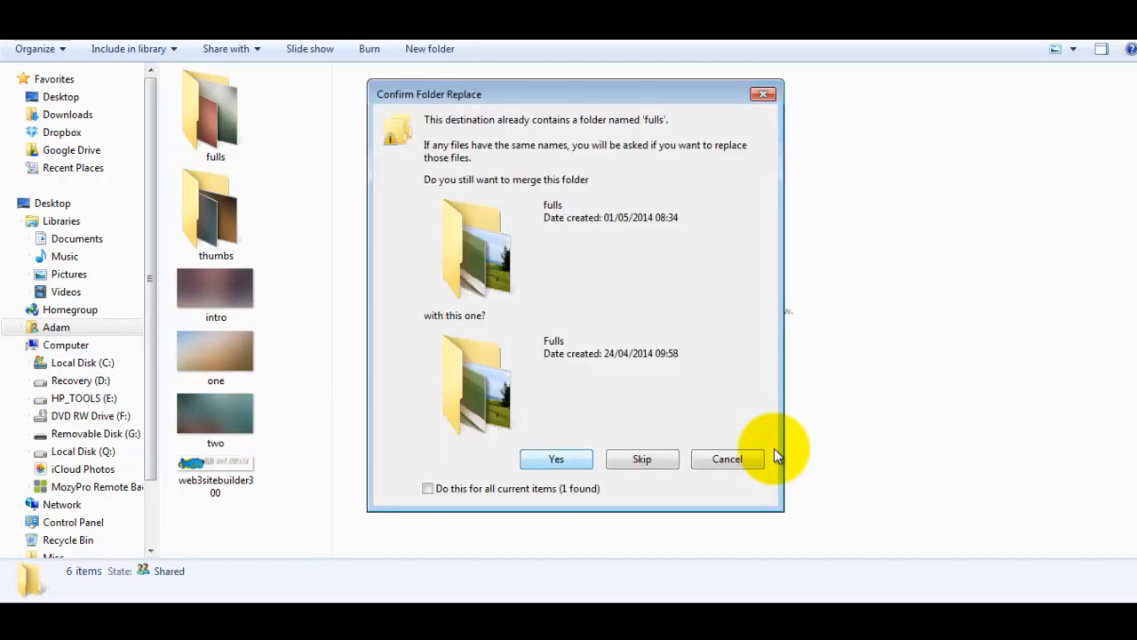
click(427, 487)
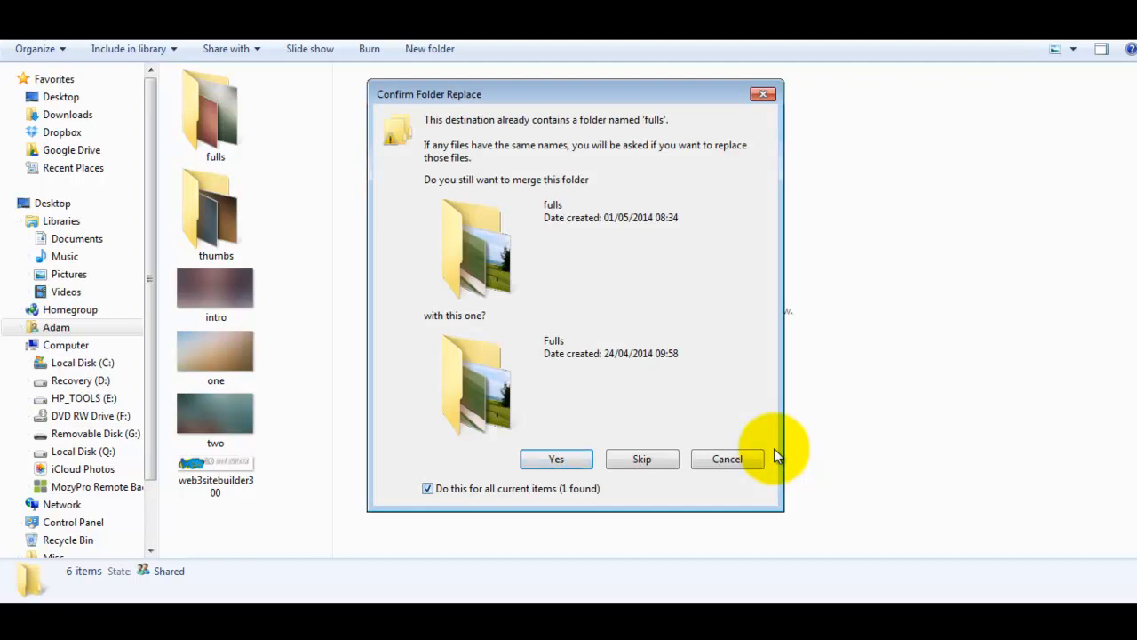
click(555, 459)
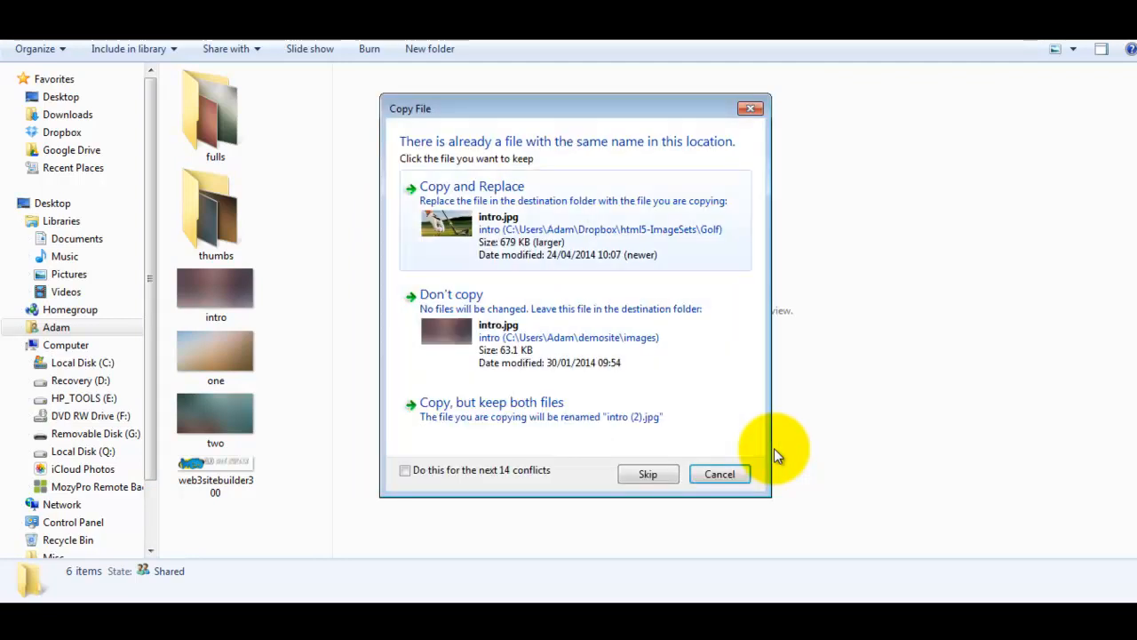
click(405, 470)
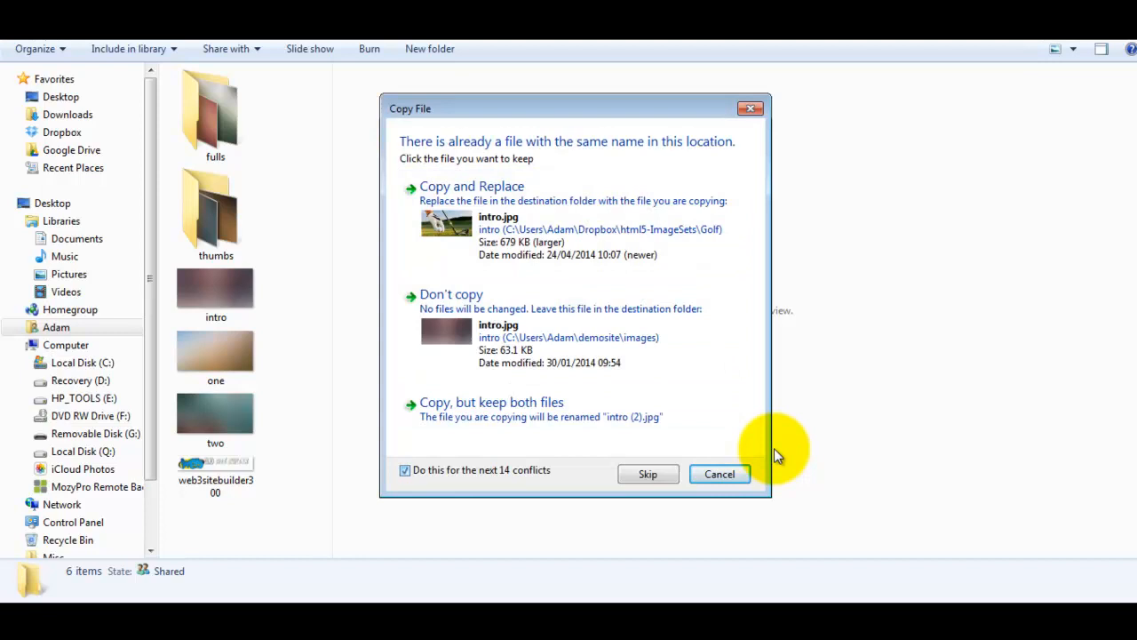
click(573, 220)
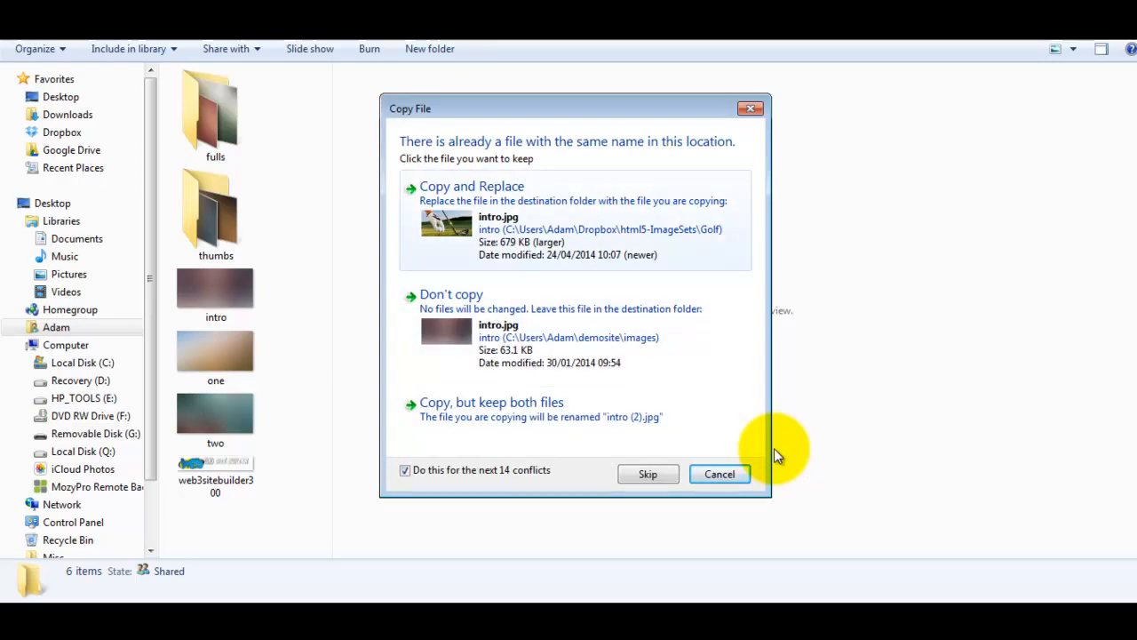
click(719, 473)
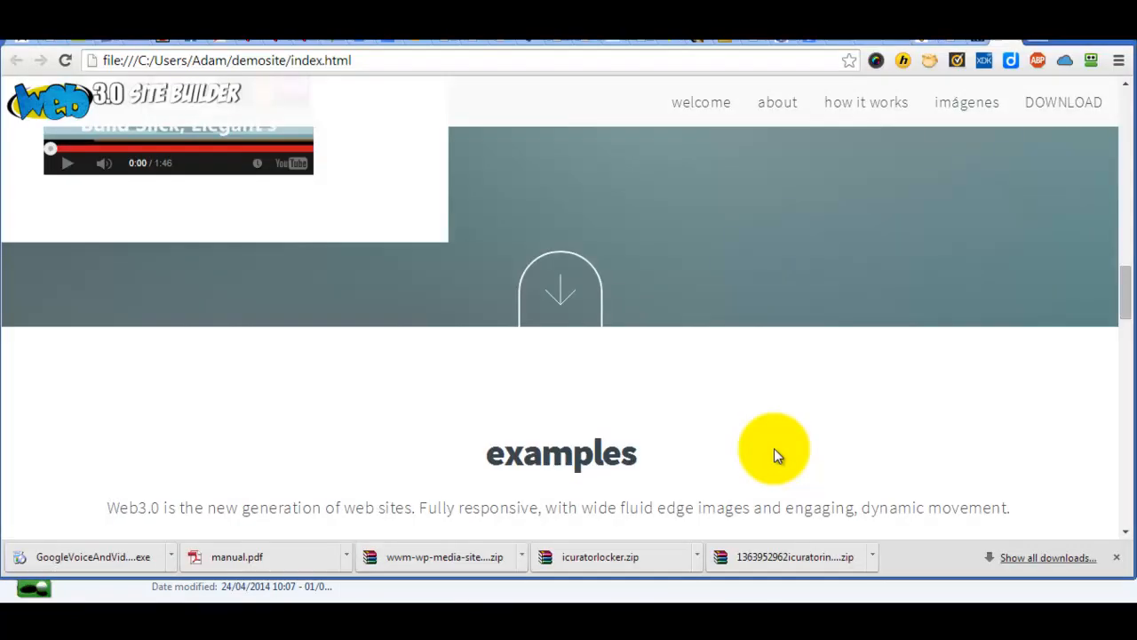
Reload the demo site and scroll through about, how it works and the golf examples gallery
scroll(up, 3)
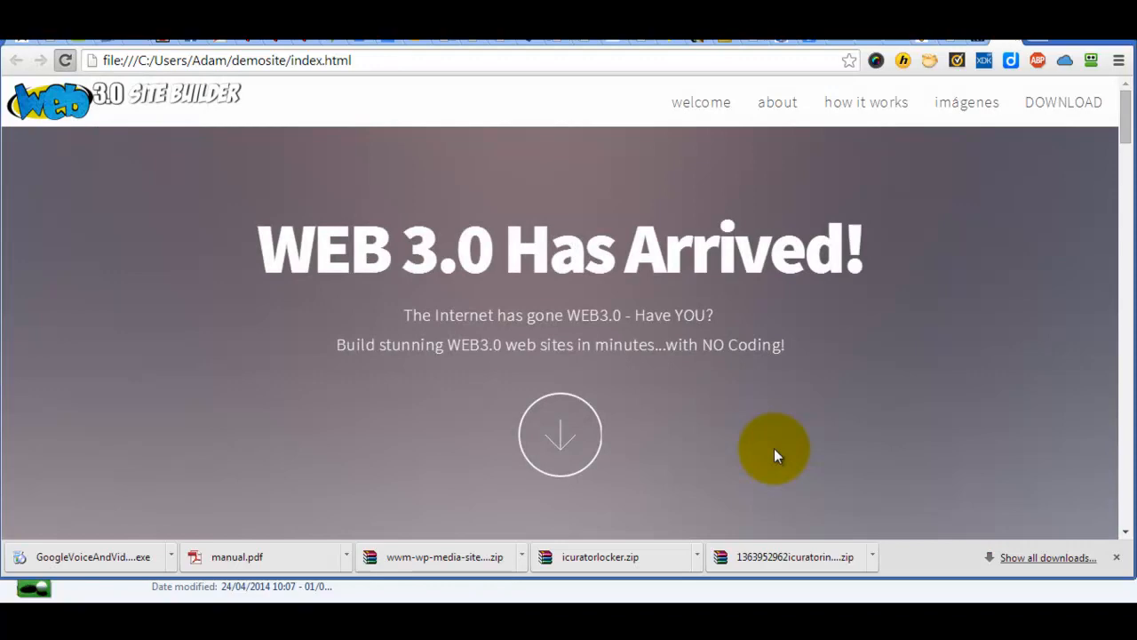
click(64, 61)
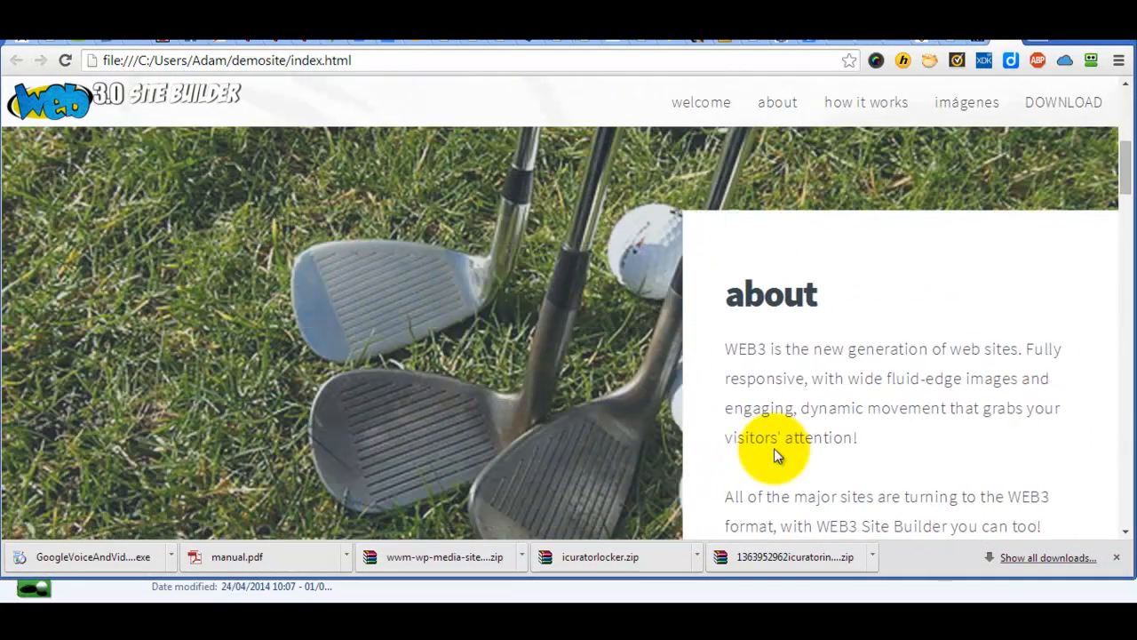
scroll(down, 3)
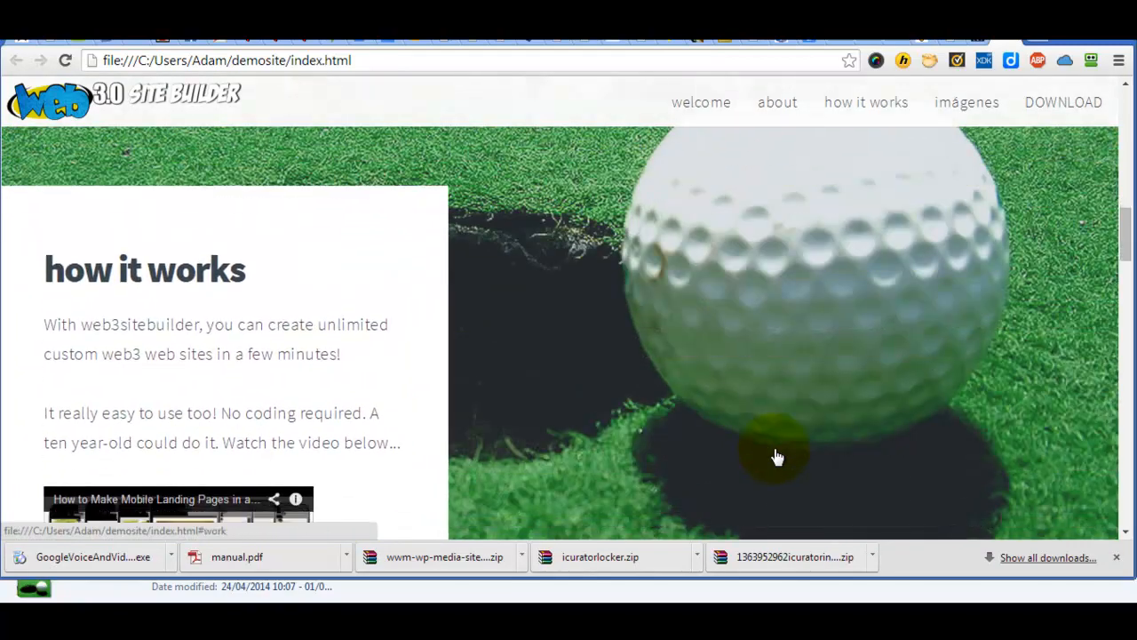
scroll(down, 3)
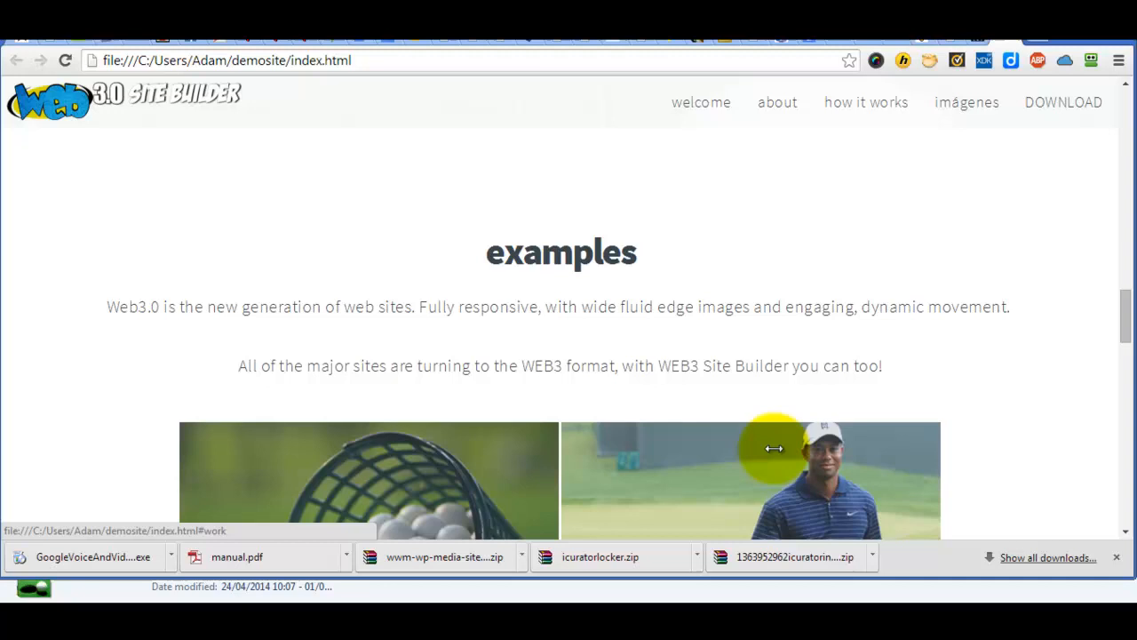
mouse_move(776, 456)
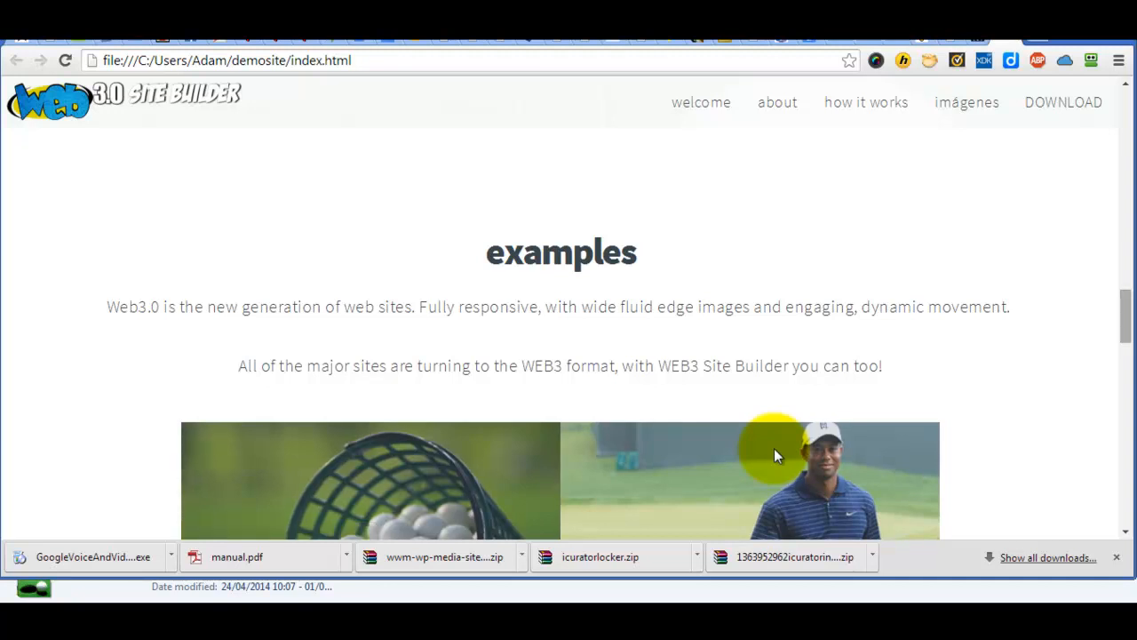
scroll(down, 3)
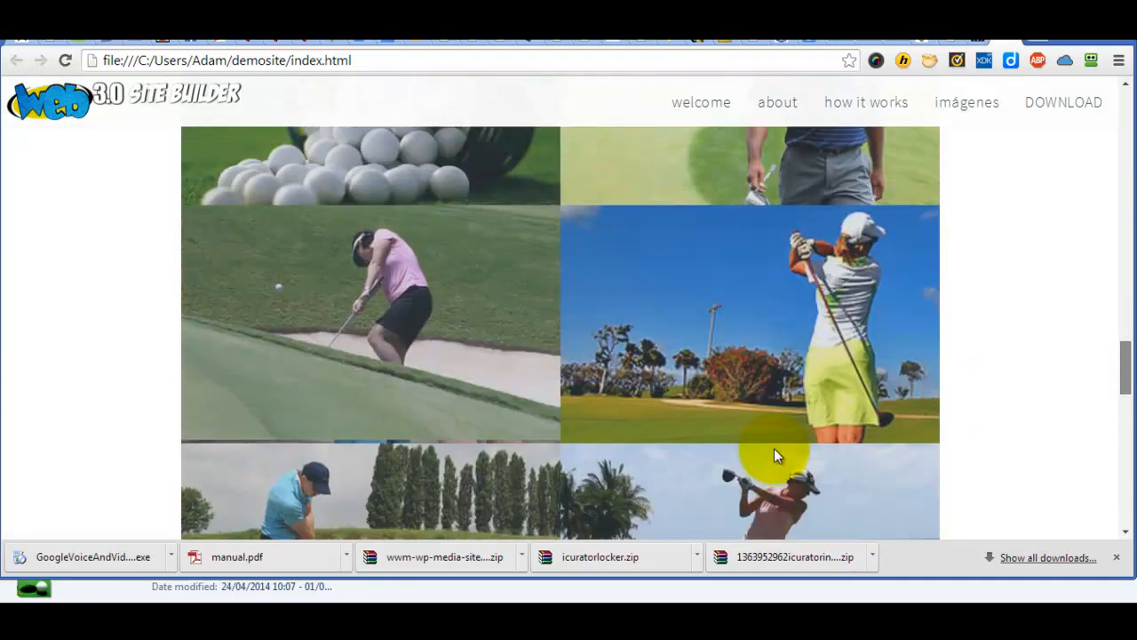
scroll(up, 3)
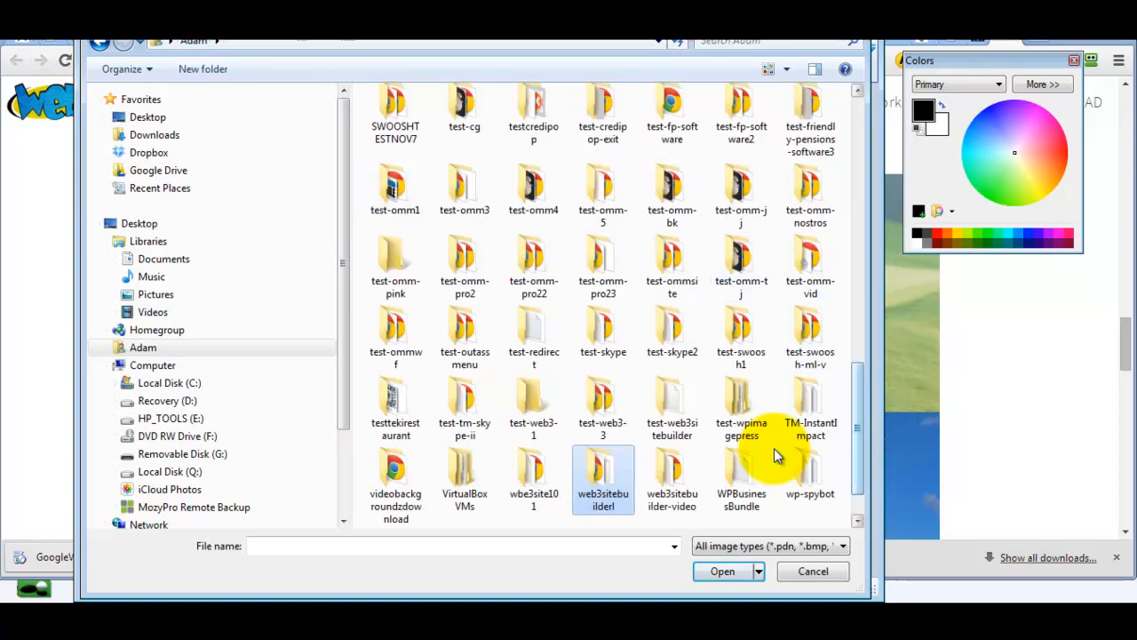
Browse to demosite\images and load the golf intro image for editing
scroll(up, 3)
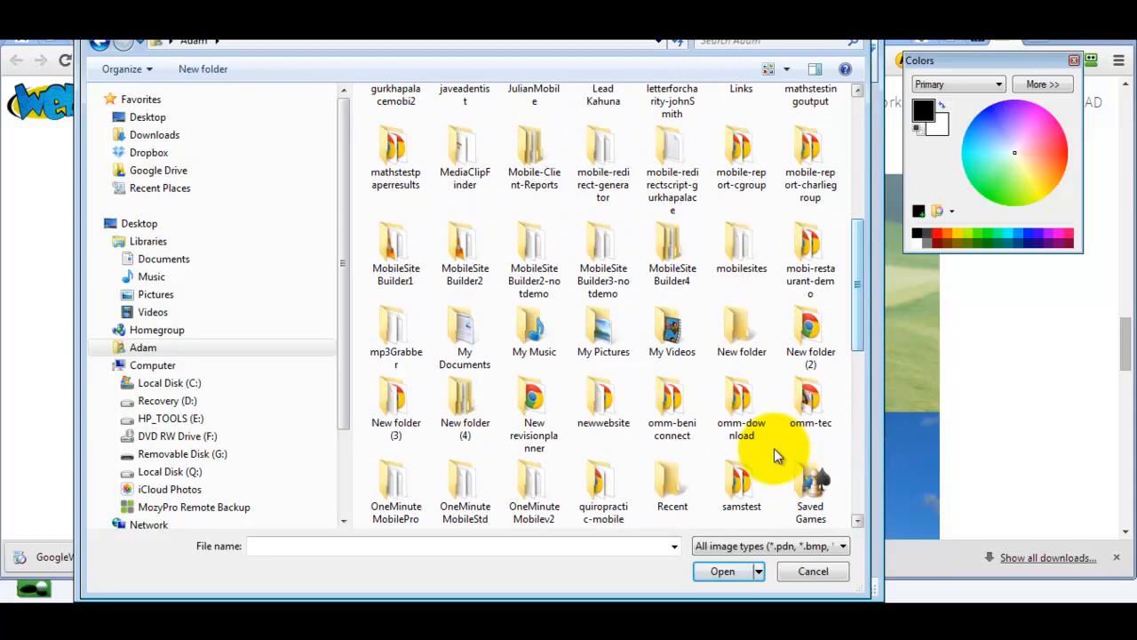
scroll(up, 3)
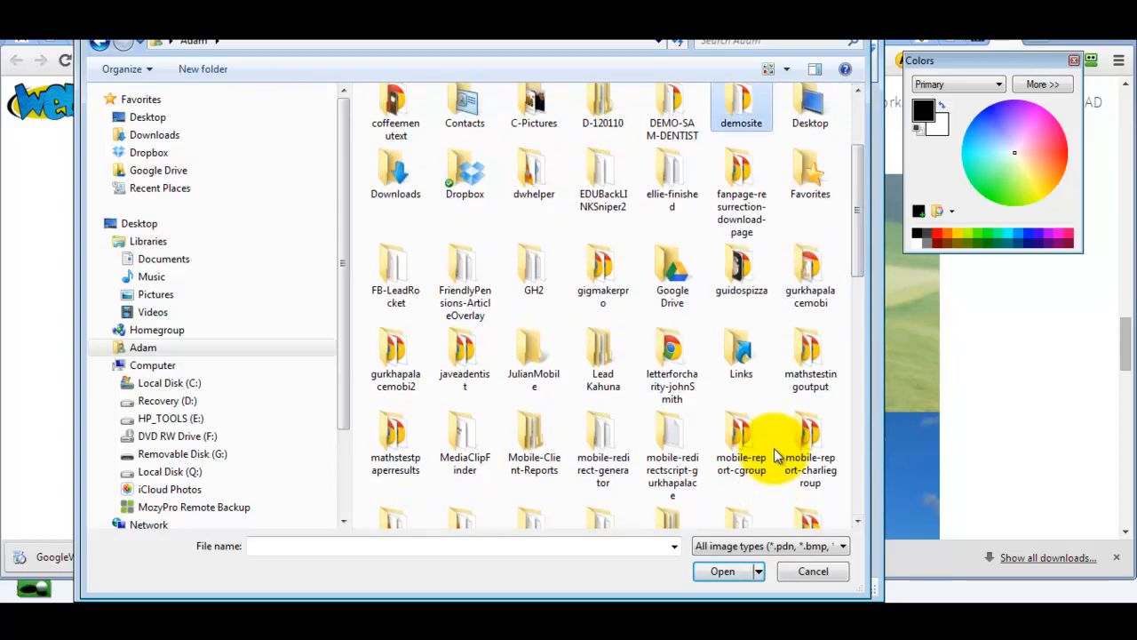
double_click(741, 102)
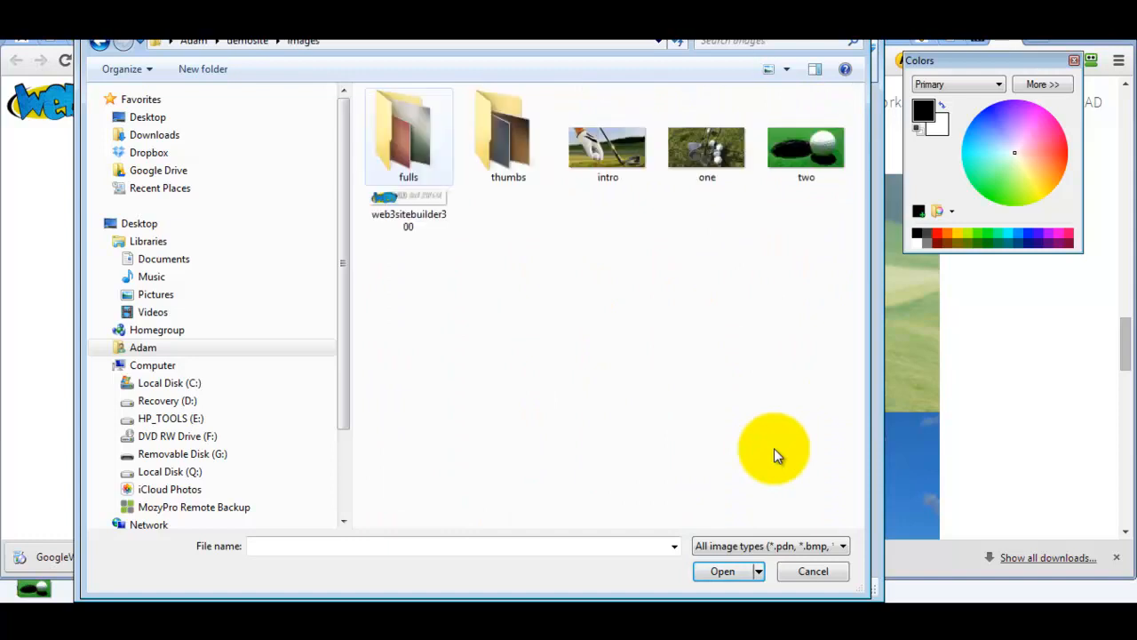
click(806, 146)
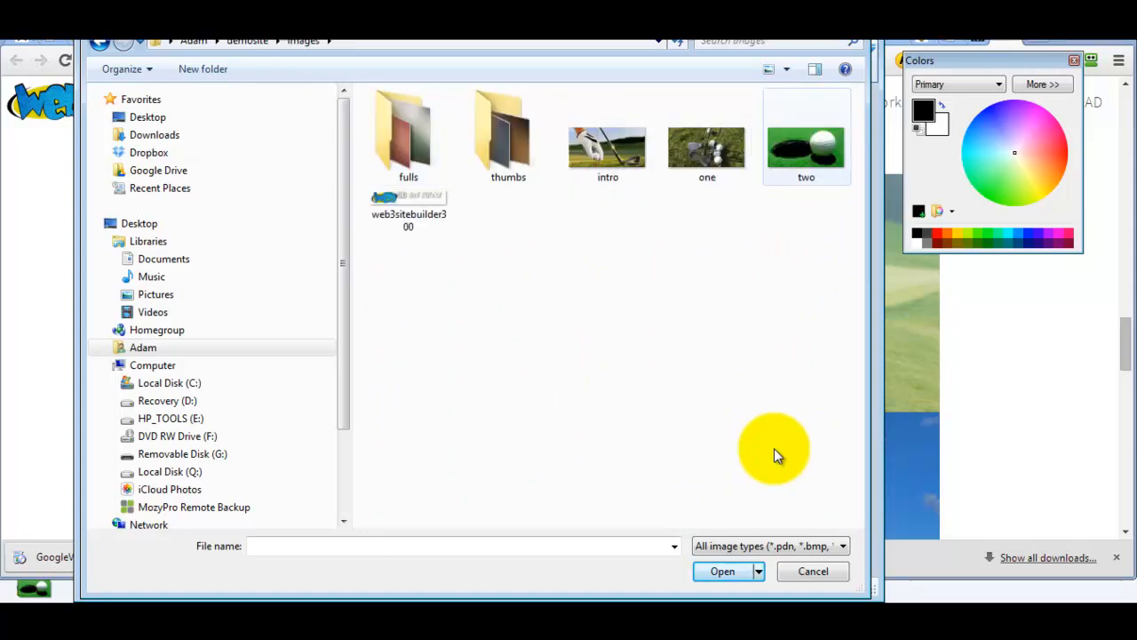
mouse_move(806, 147)
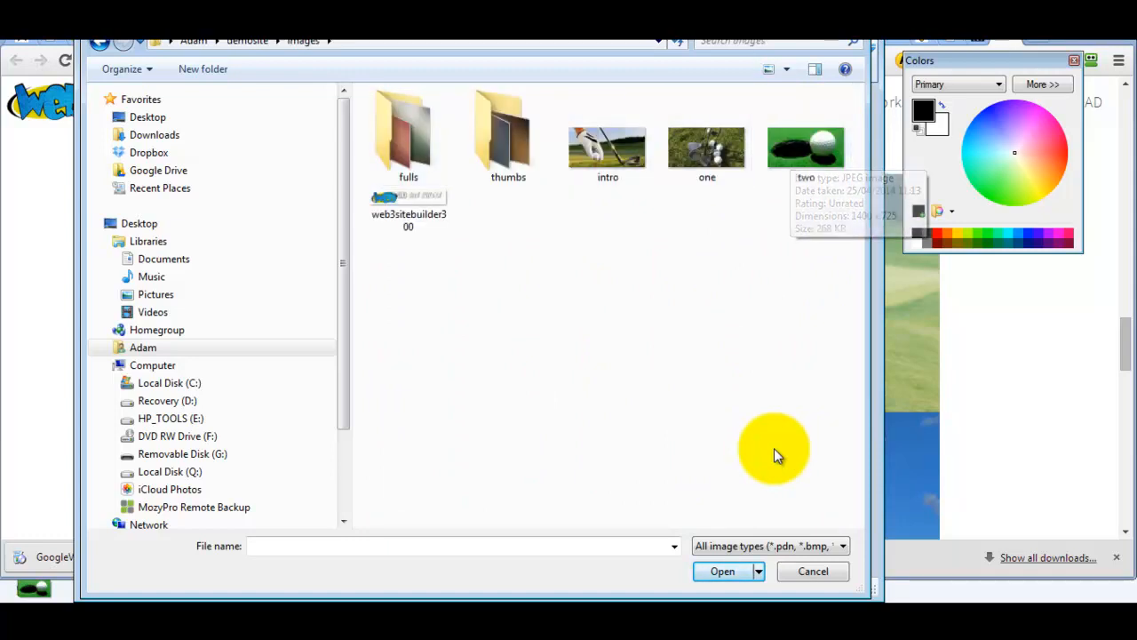
click(607, 137)
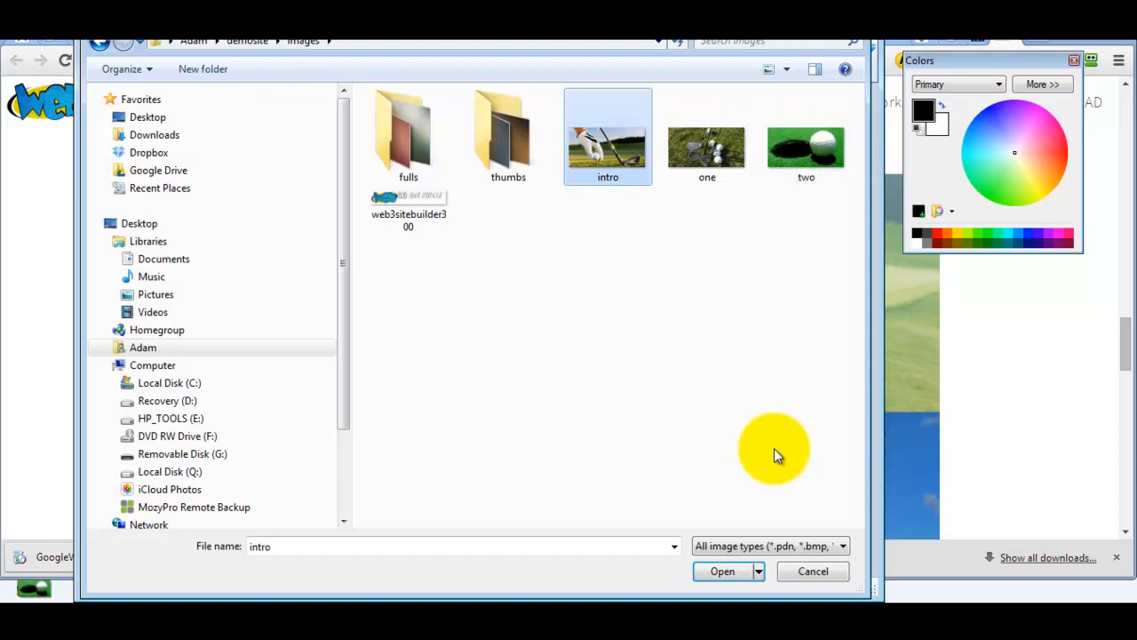
click(722, 570)
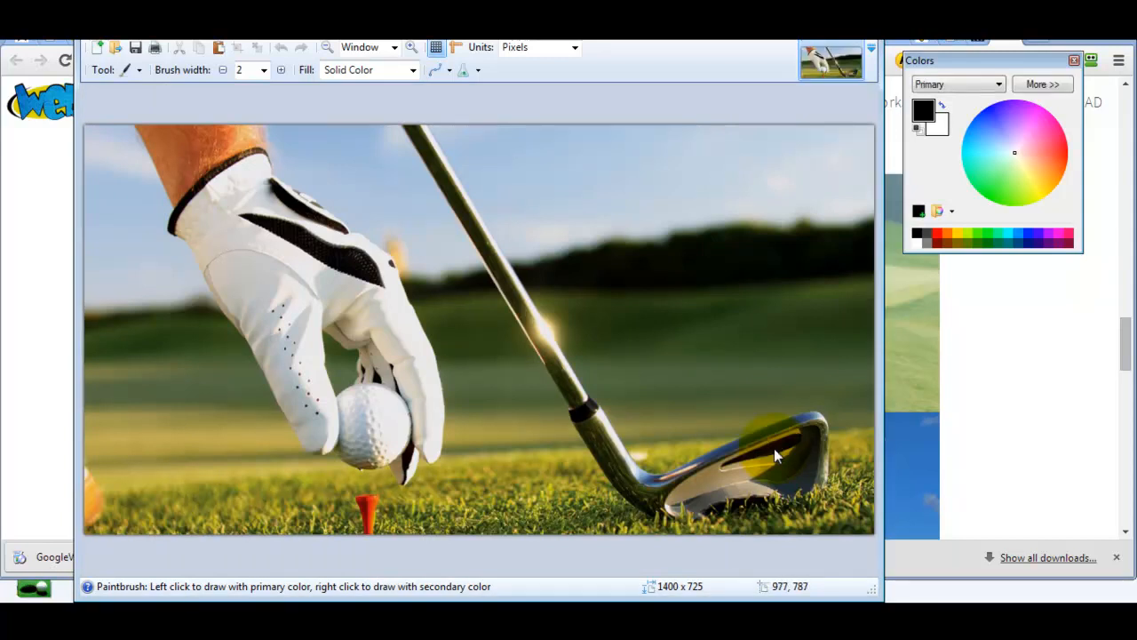
mouse_move(774, 449)
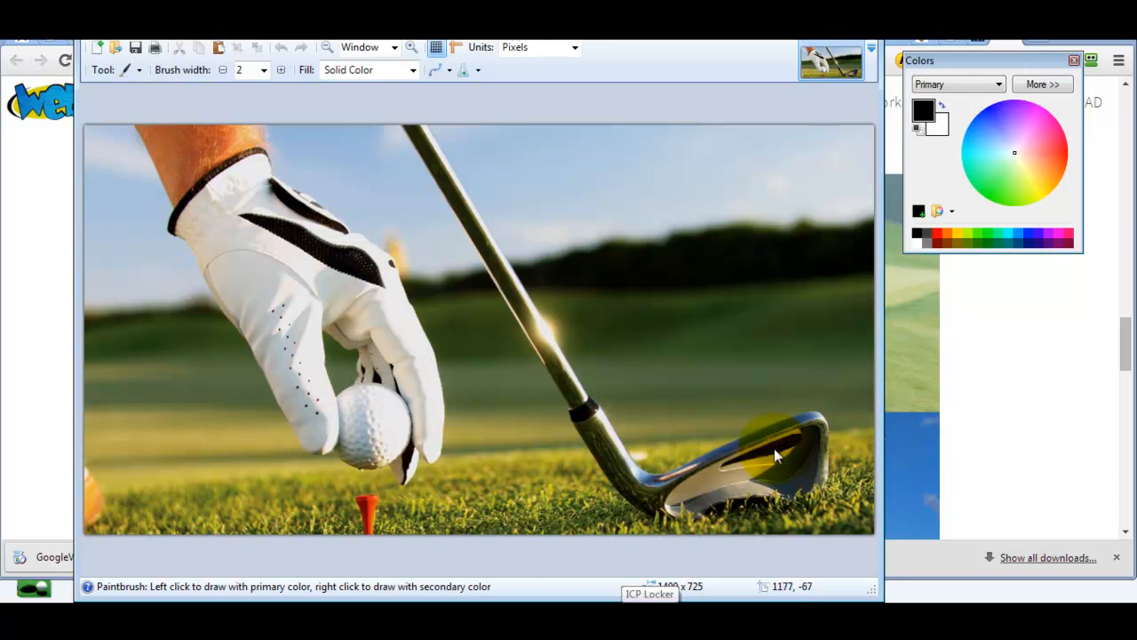
mouse_move(774, 449)
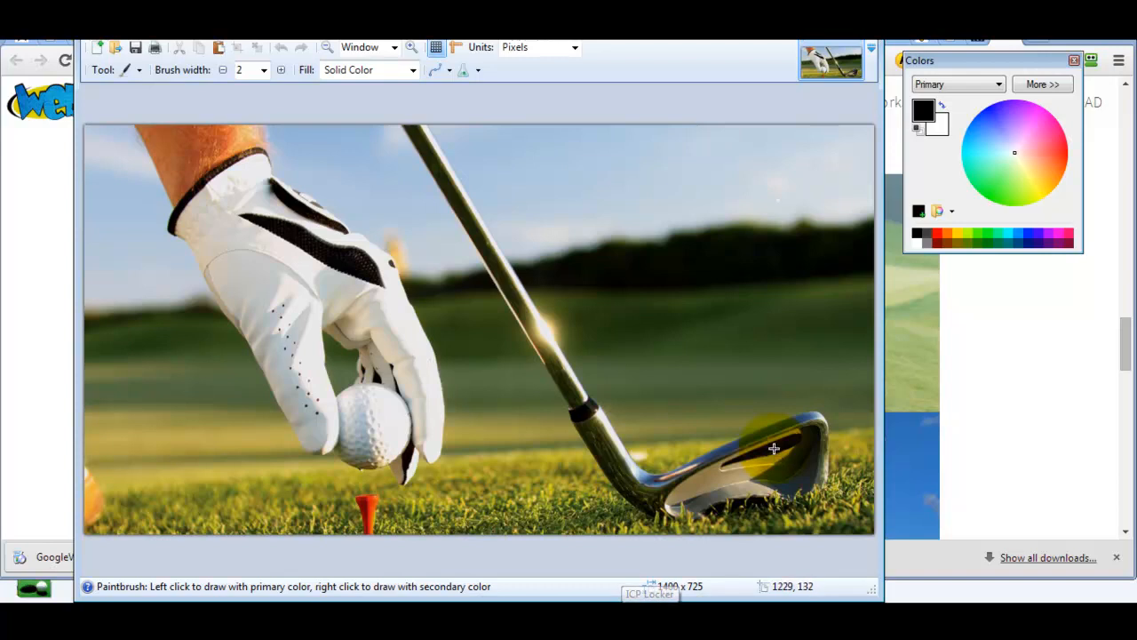
mouse_move(774, 449)
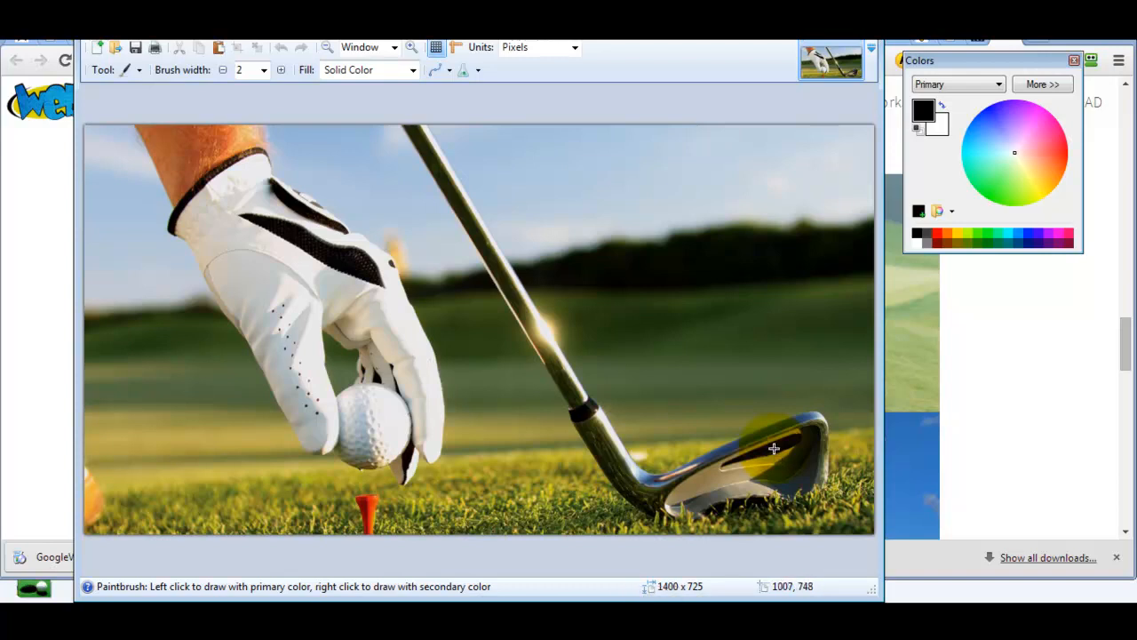
mouse_move(775, 448)
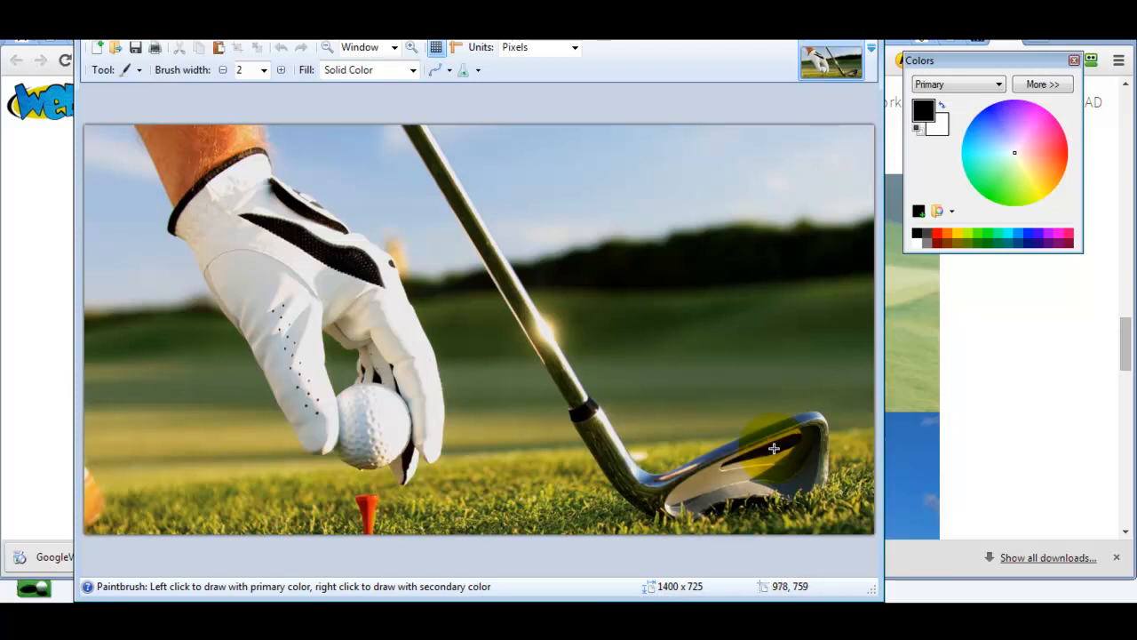
mouse_move(775, 454)
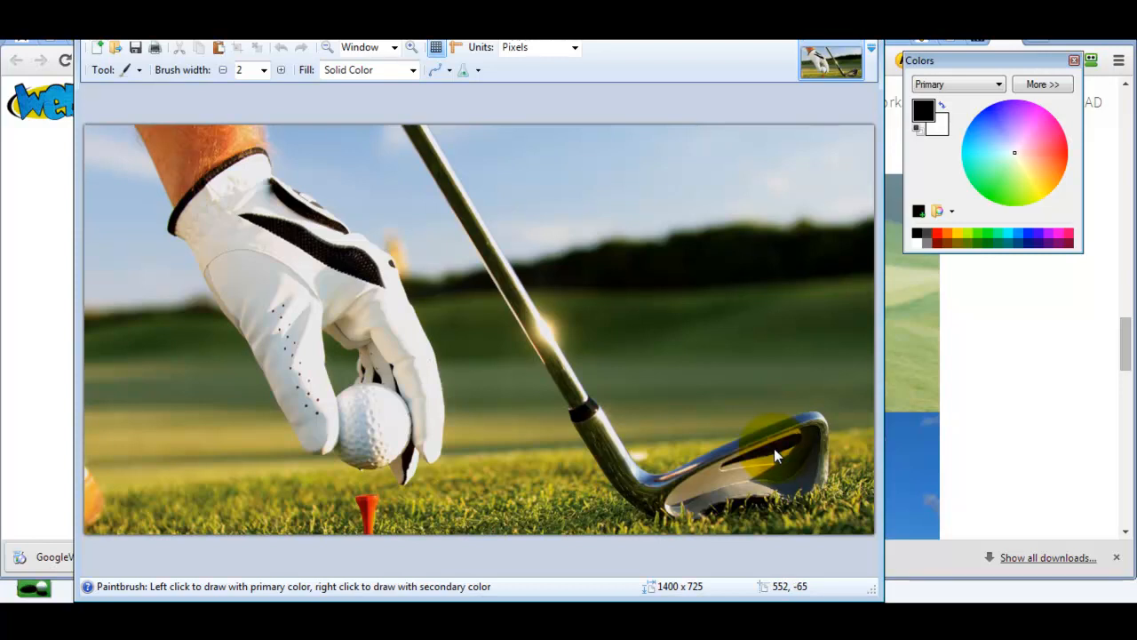
mouse_move(115, 47)
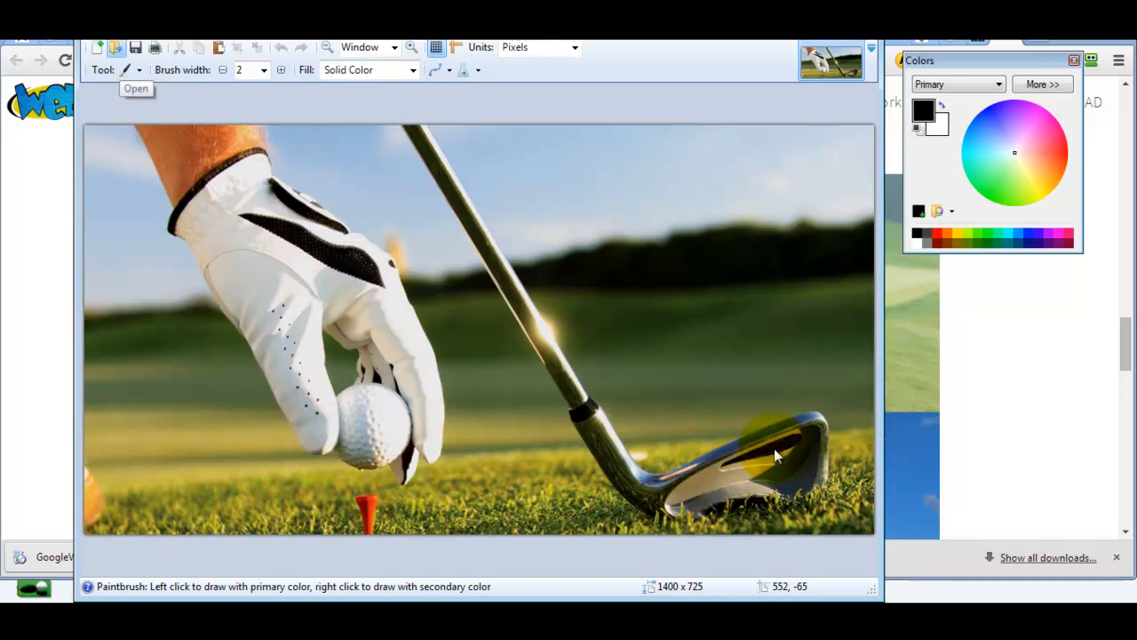
Load the dog-trainer photo 'two' from the html5-ImageSets folder as a second image
click(135, 88)
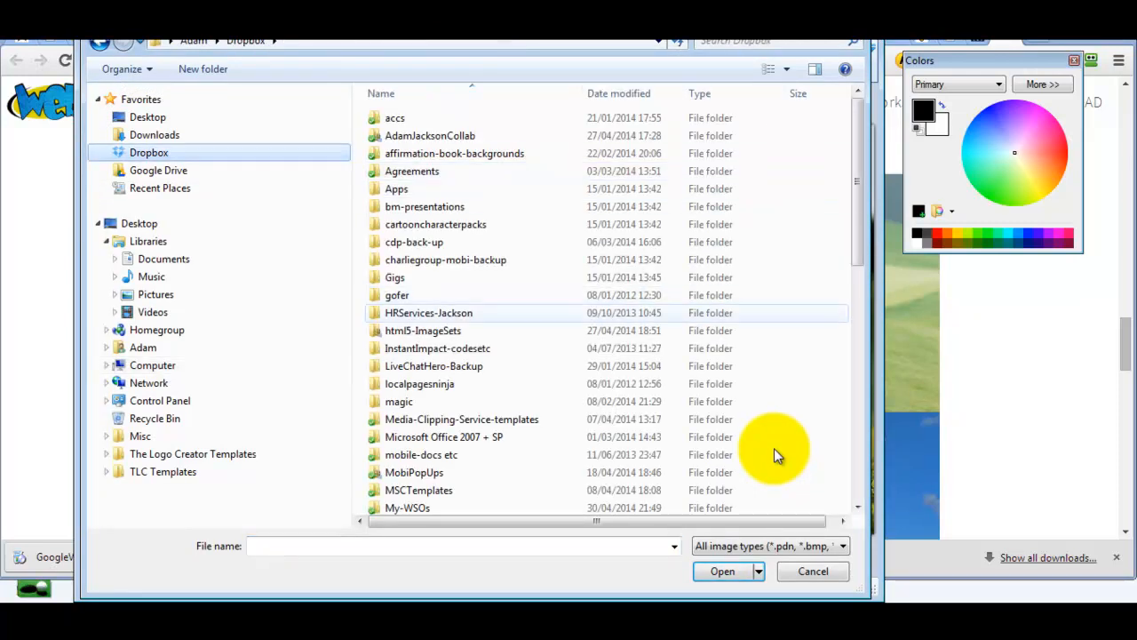
click(423, 329)
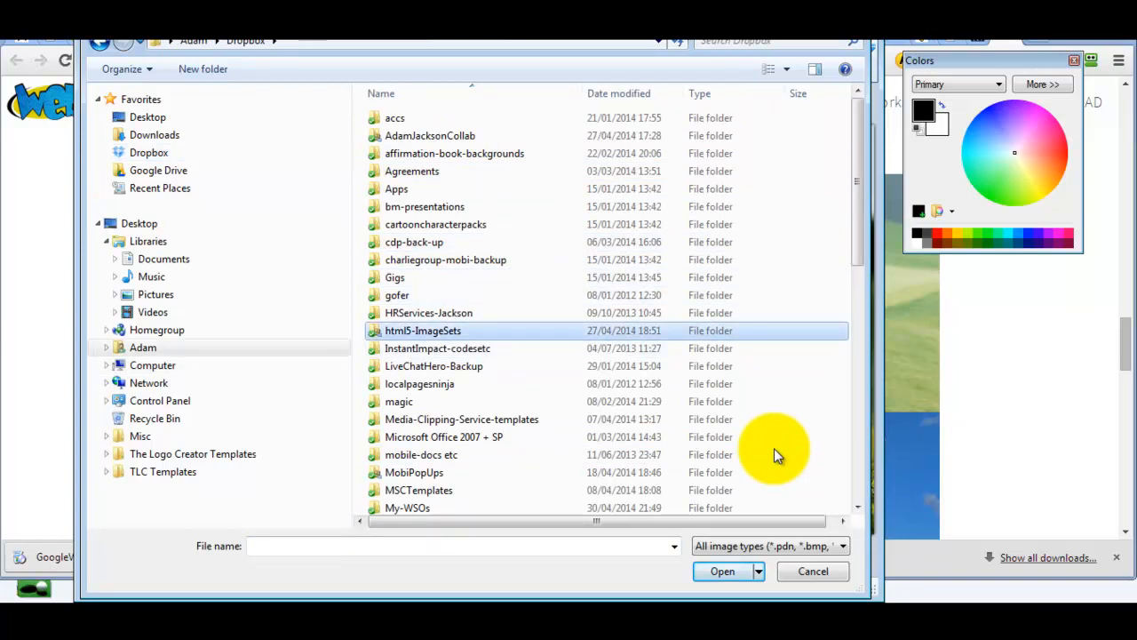
double_click(423, 330)
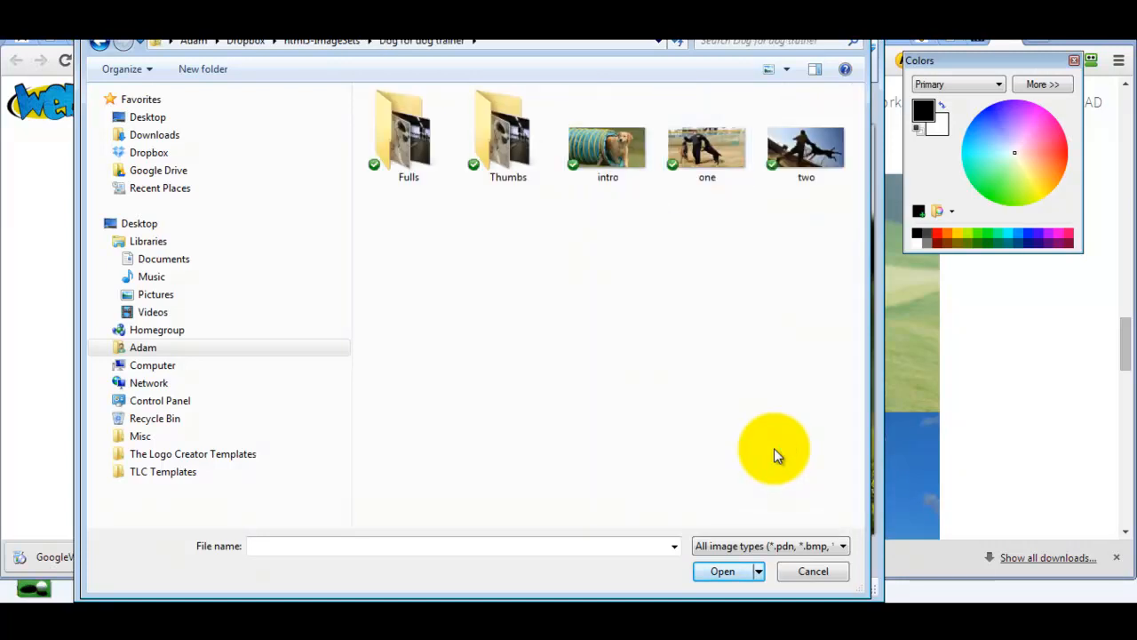
click(806, 146)
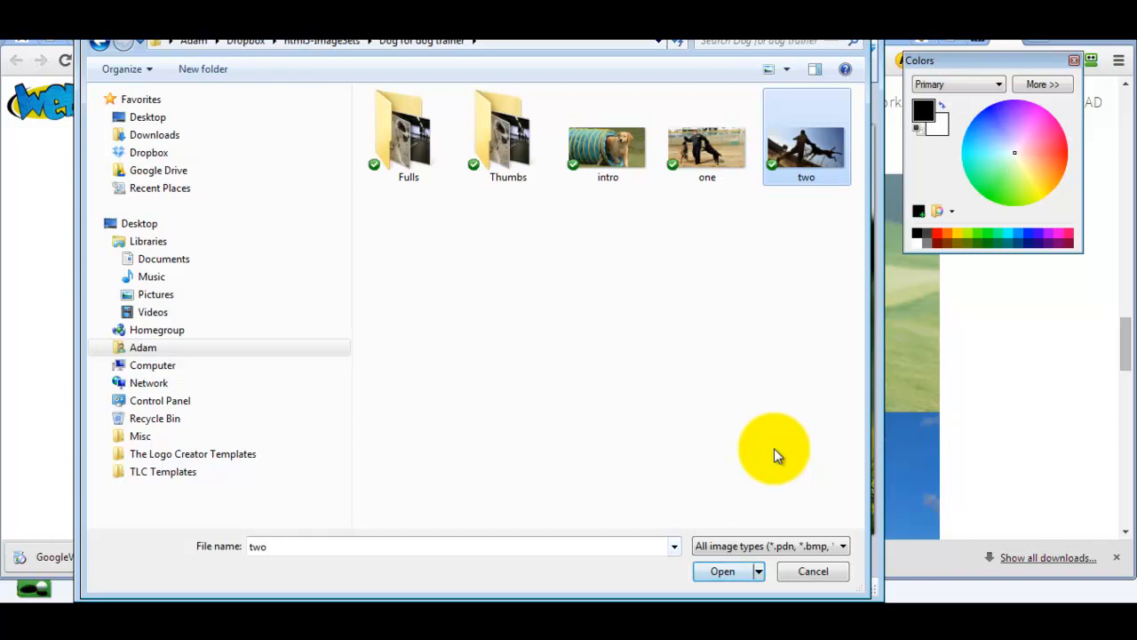
click(722, 570)
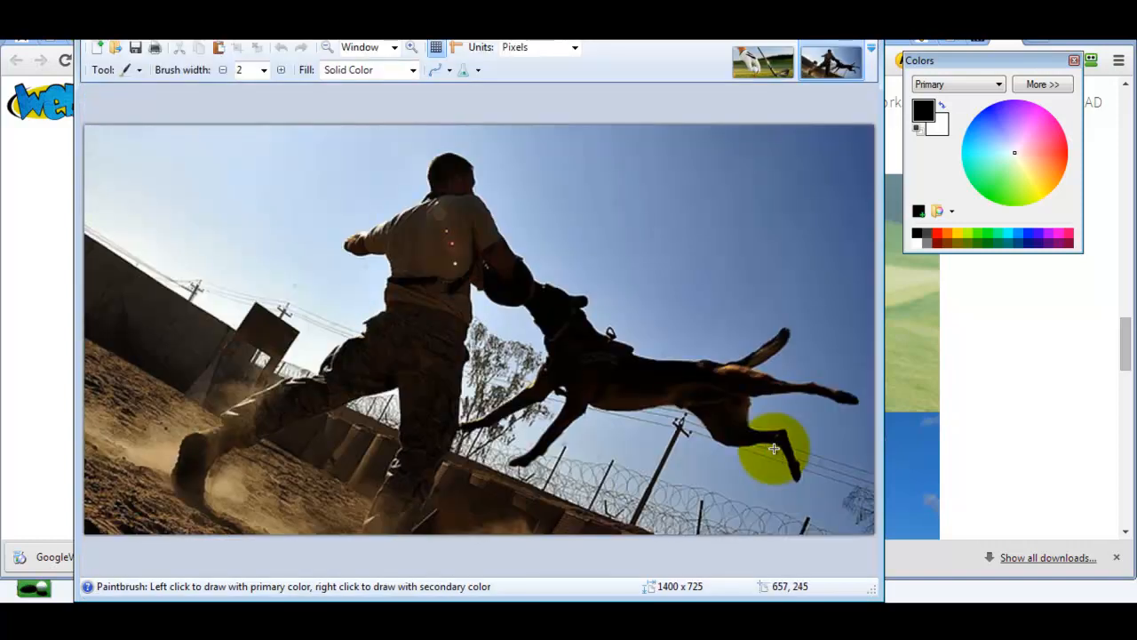
With Move Selected Pixels, copy the whole dog photo and paste it over the golf intro image
click(134, 70)
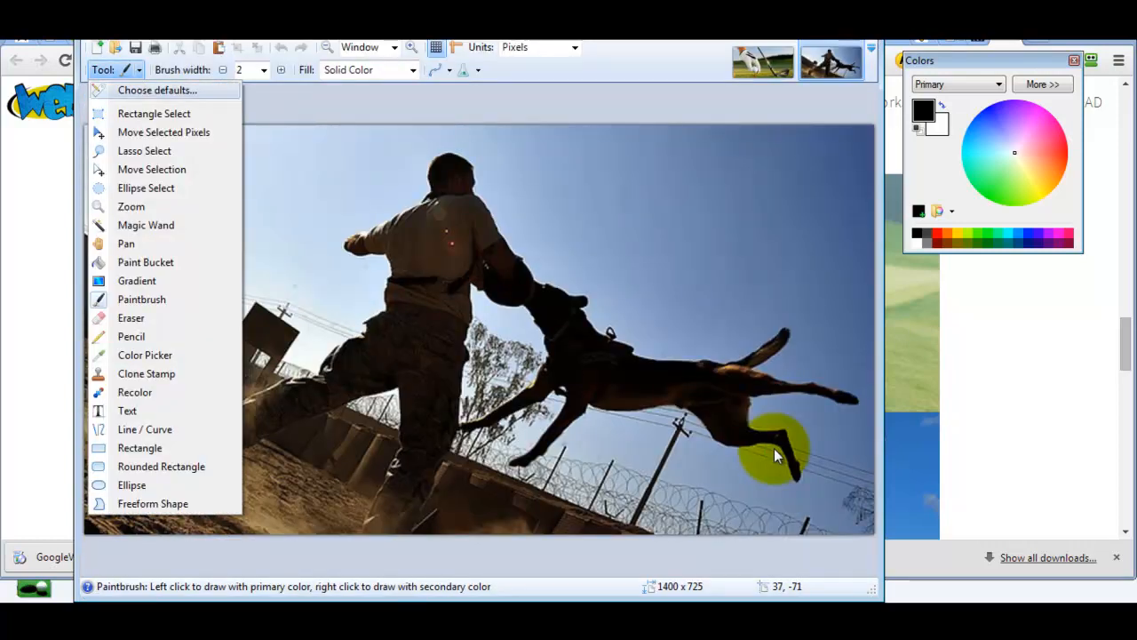
click(164, 132)
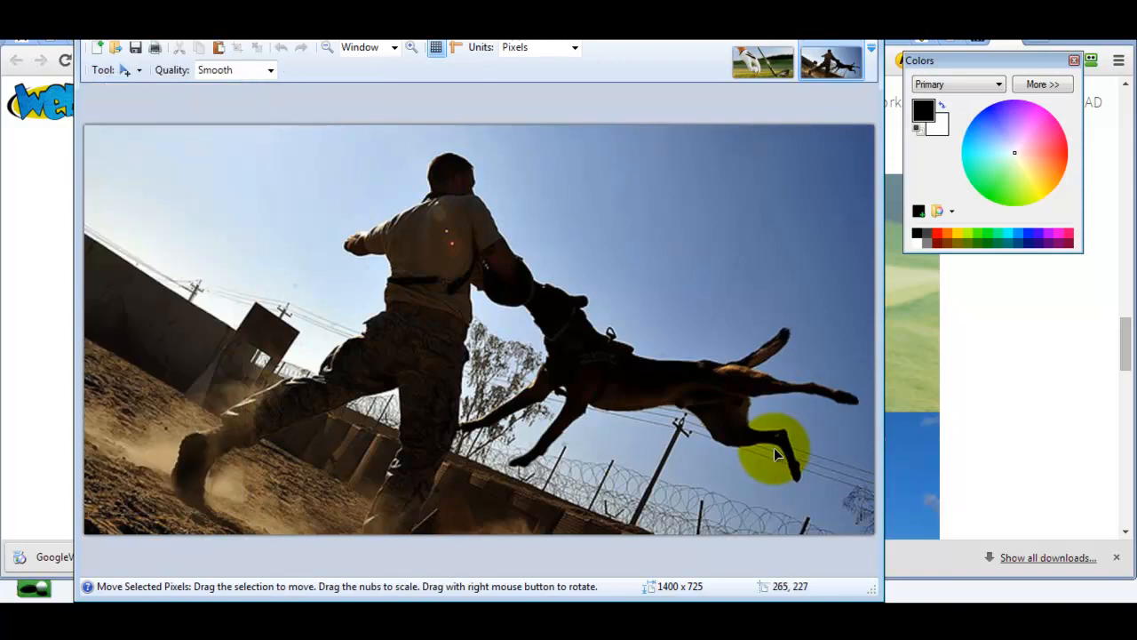
key(ctrl+a)
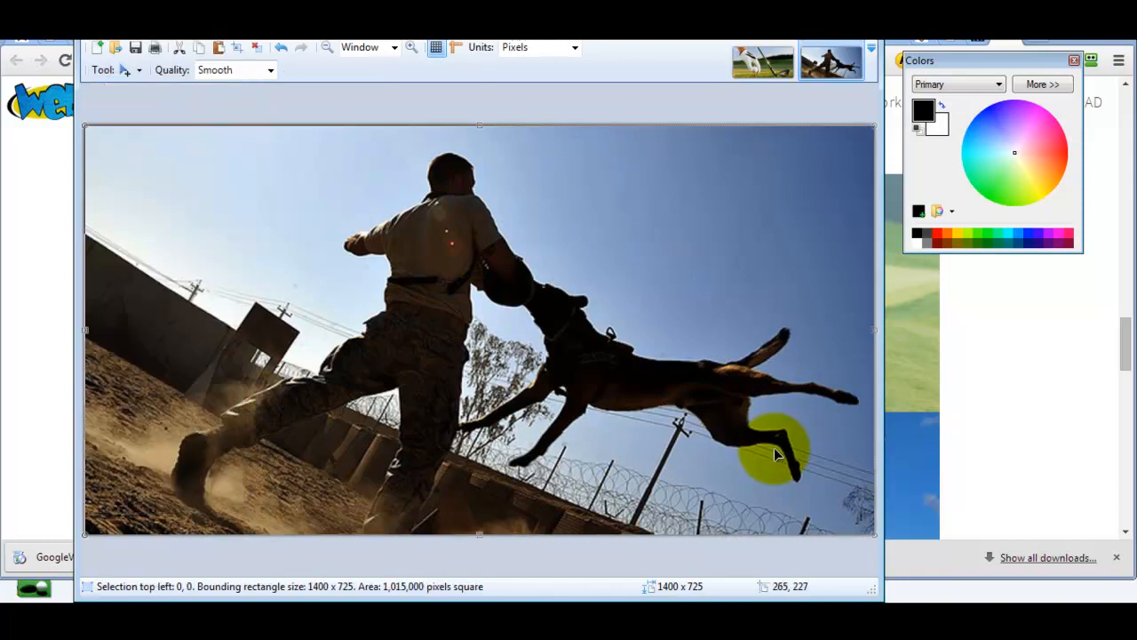
click(762, 60)
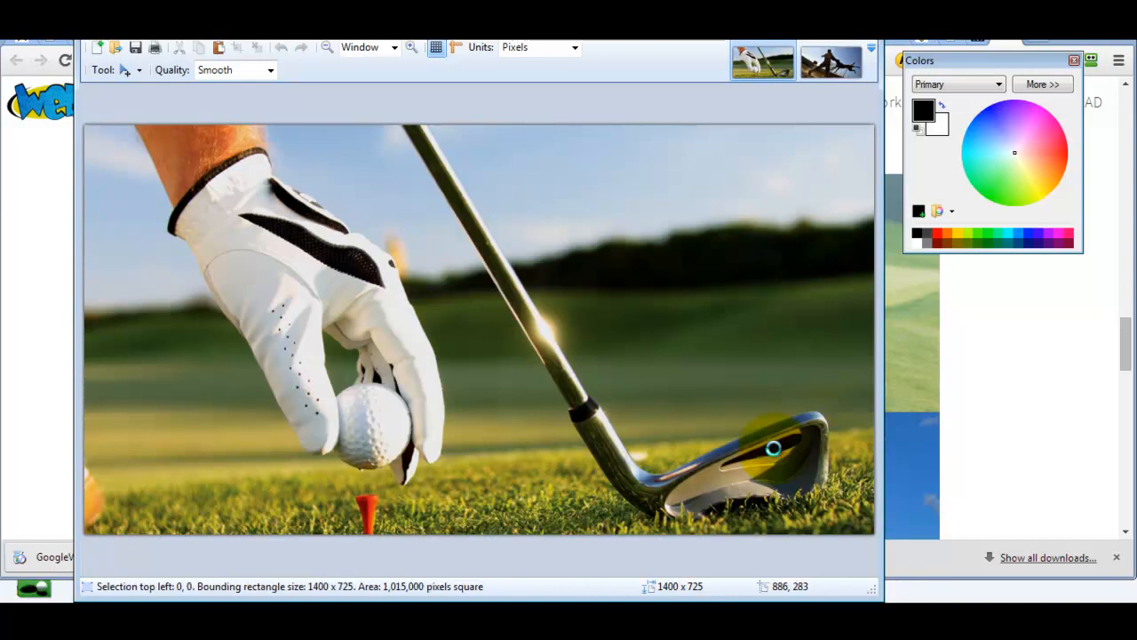
click(829, 61)
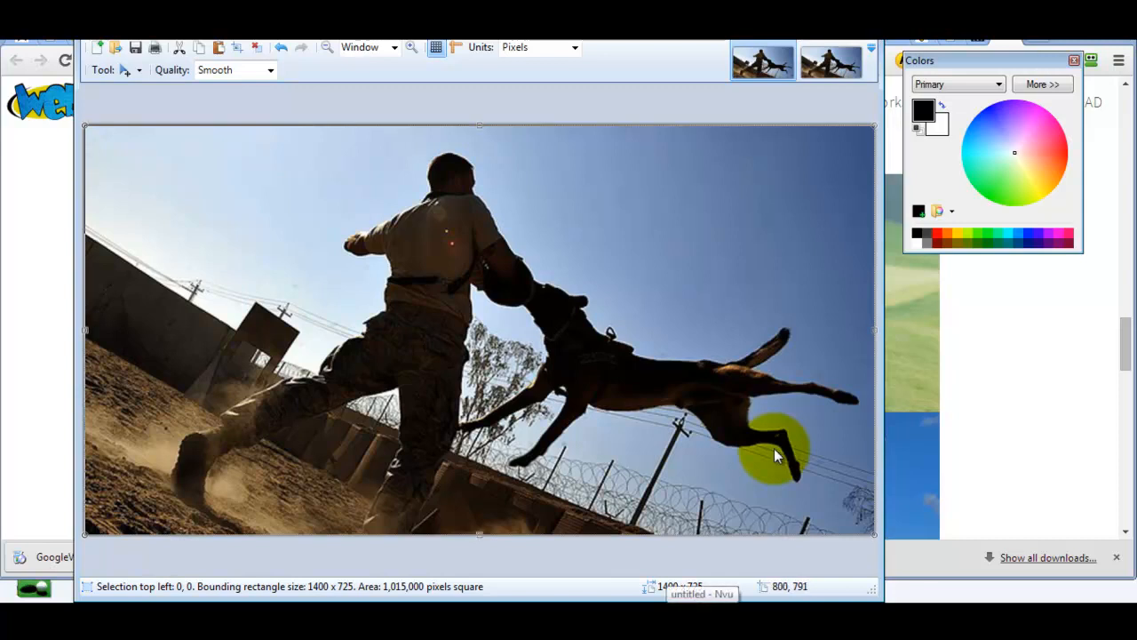
mouse_move(776, 456)
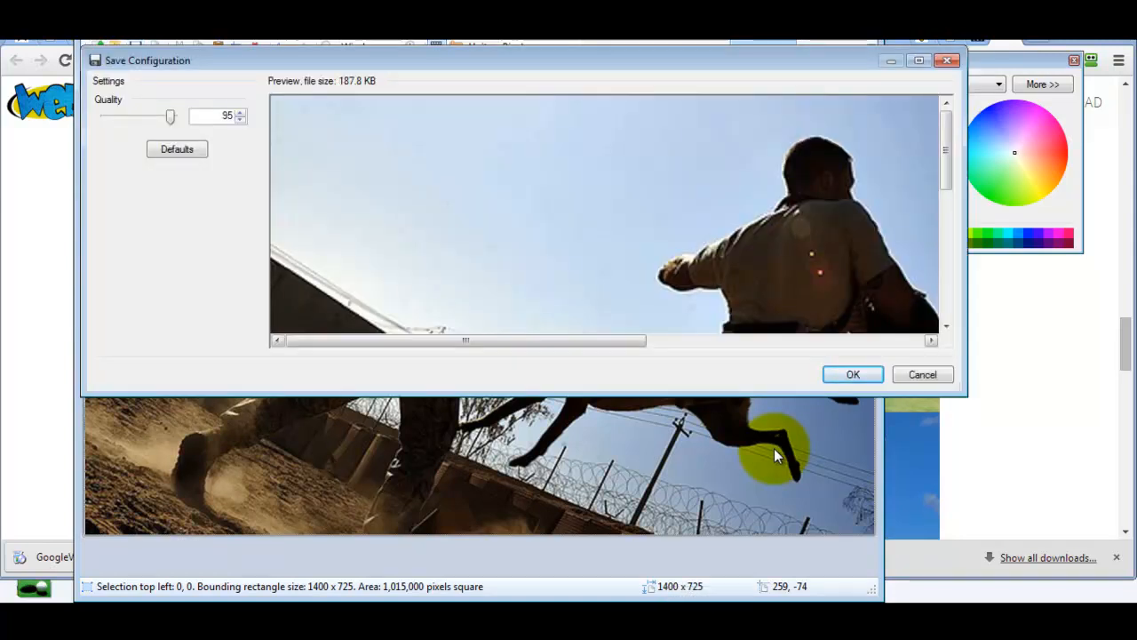
click(852, 374)
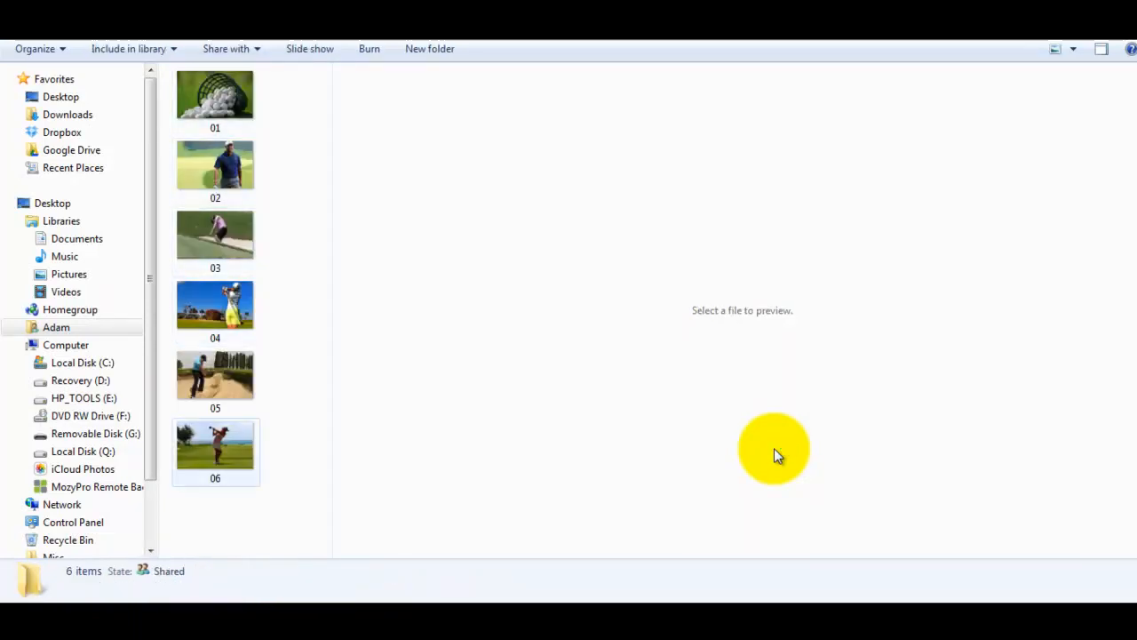
mouse_move(215, 440)
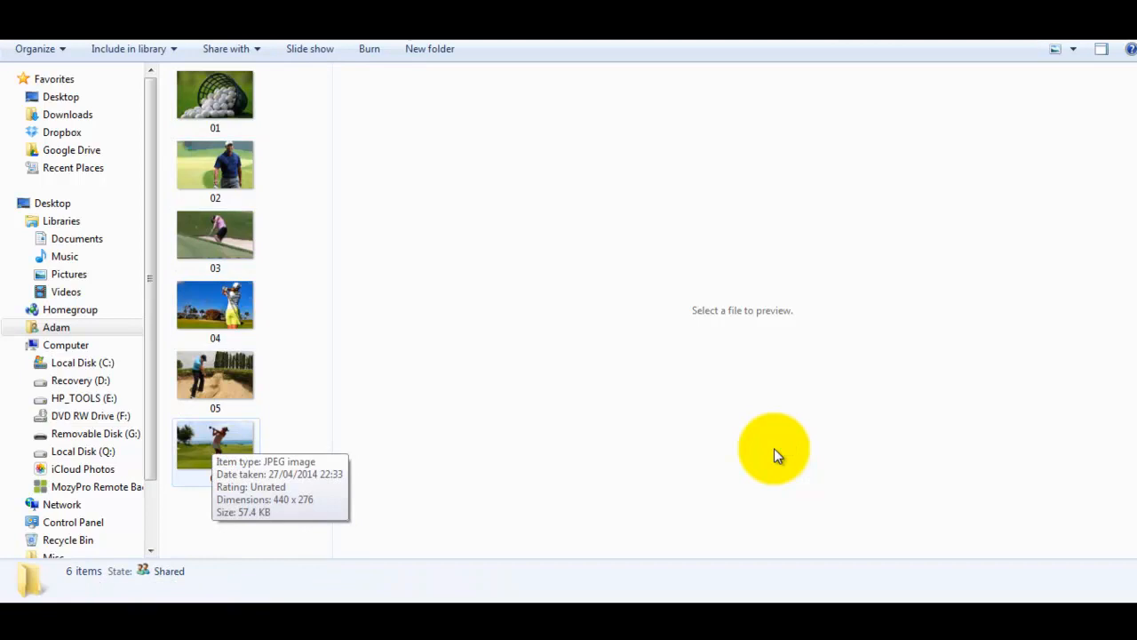
mouse_move(773, 449)
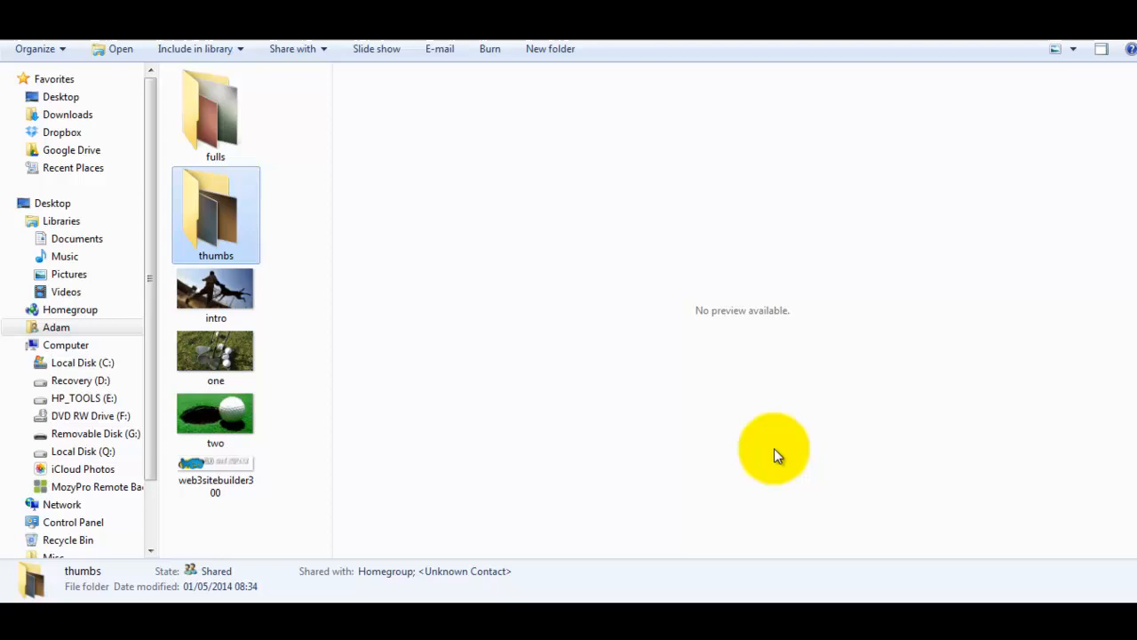
mouse_move(215, 213)
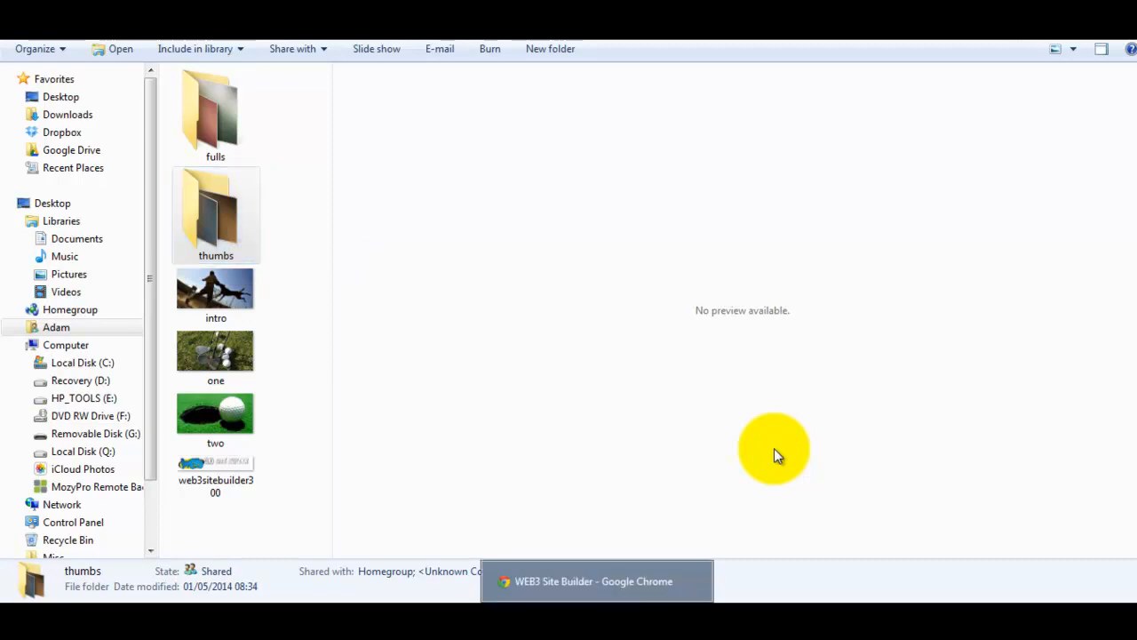
Switch to the demo site in Chrome showing the dog-trainer intro
click(595, 580)
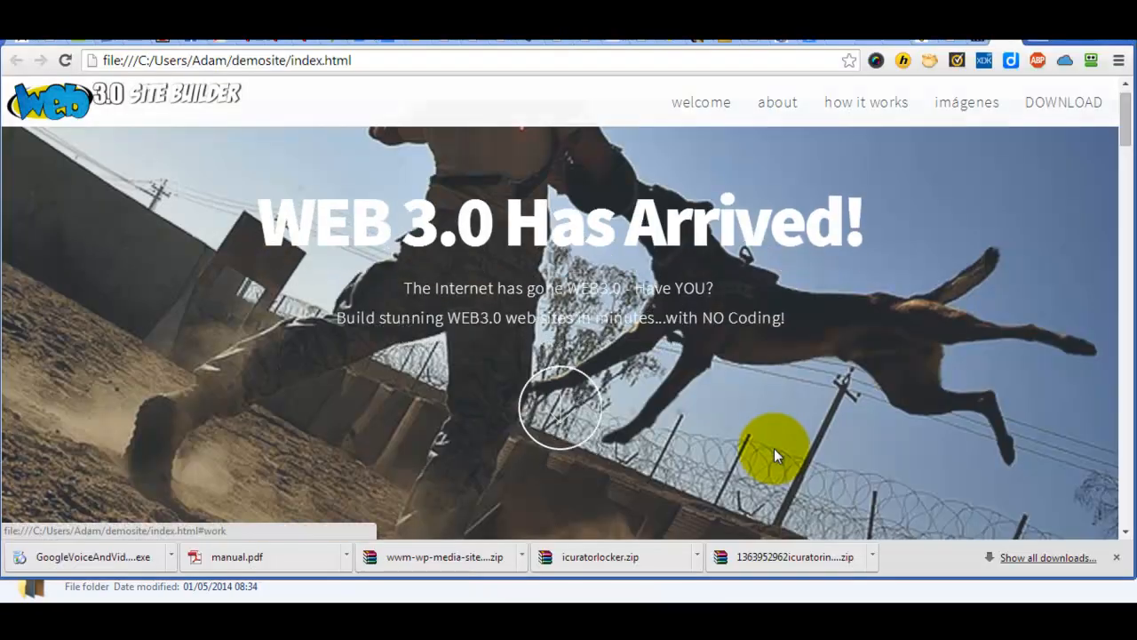
Scroll to the golf gallery, enlarge the golf balls photo, step to the next one and close the lightbox
scroll(down, 3)
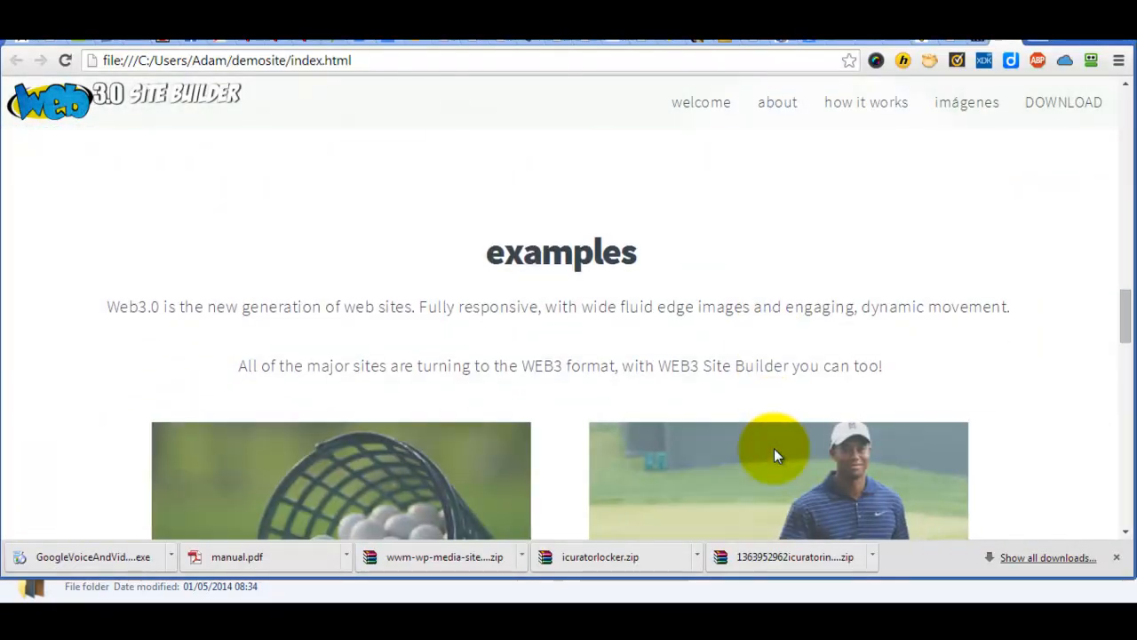
scroll(down, 3)
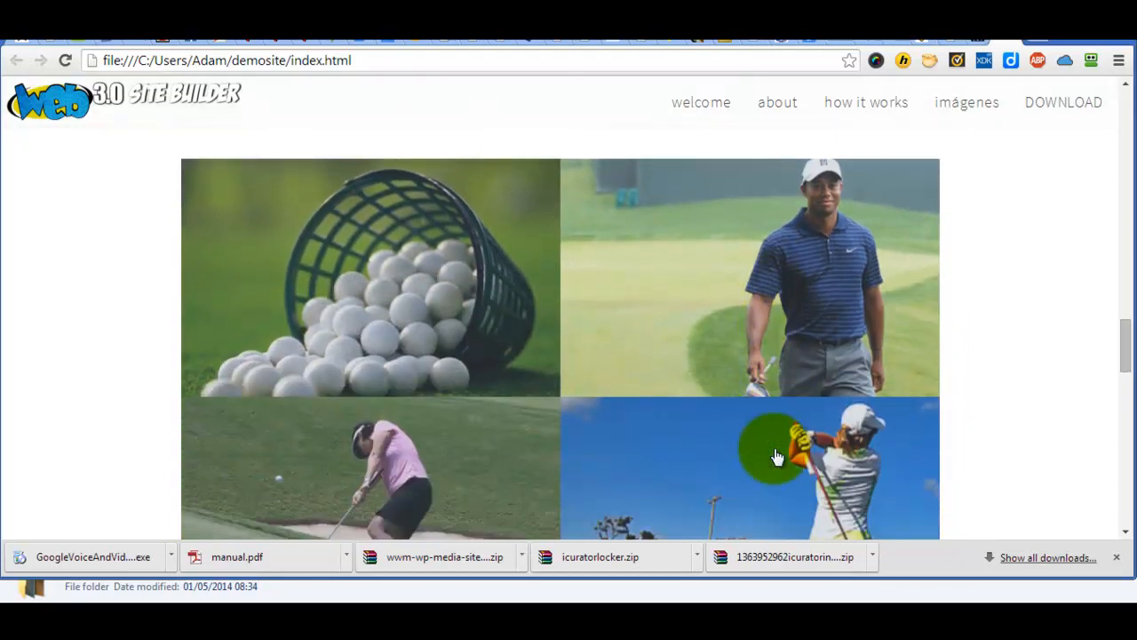
mouse_move(777, 456)
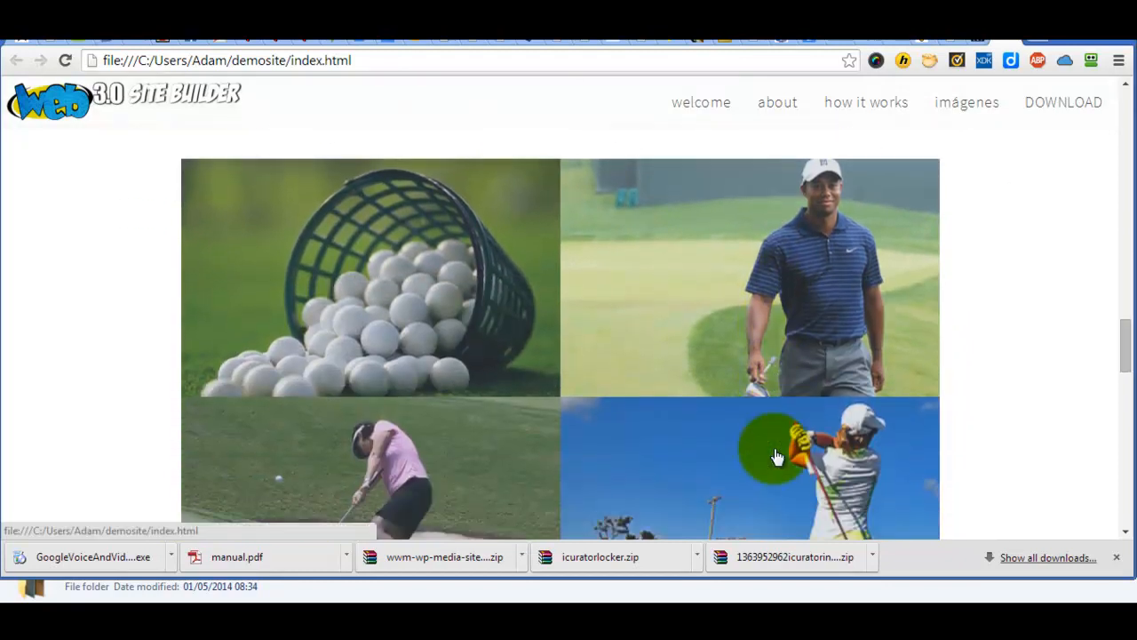
click(370, 277)
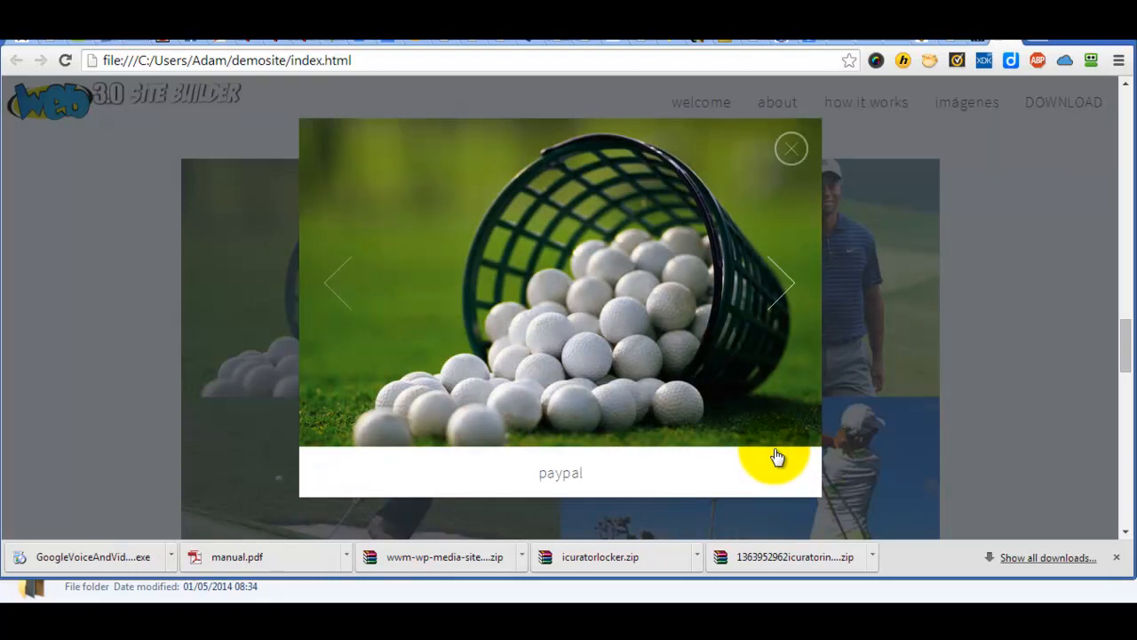
click(779, 283)
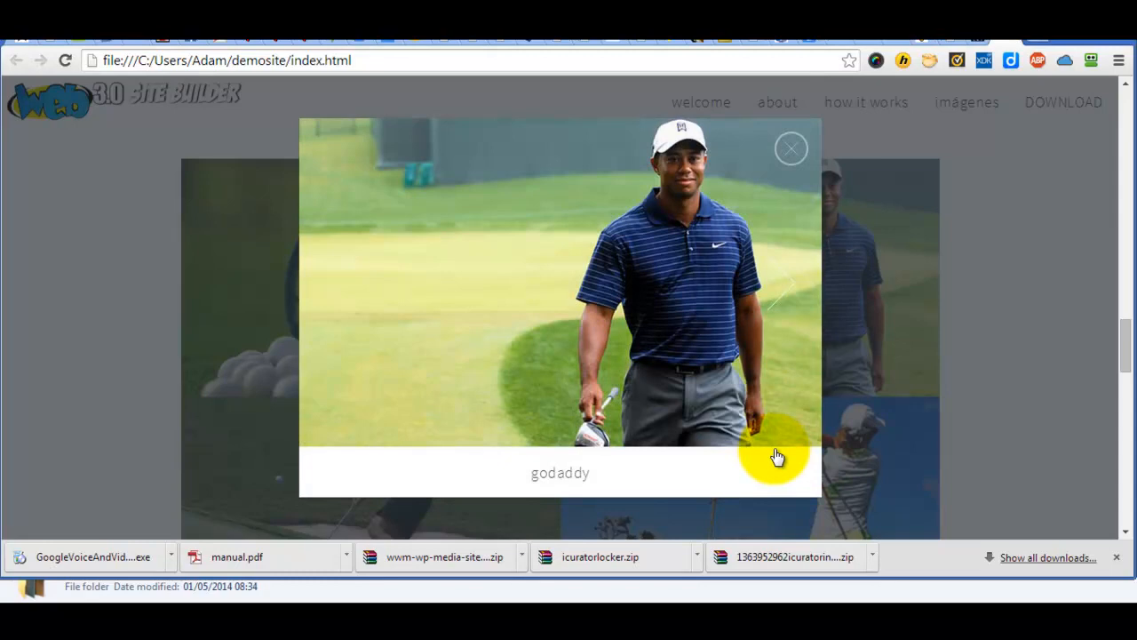
click(790, 148)
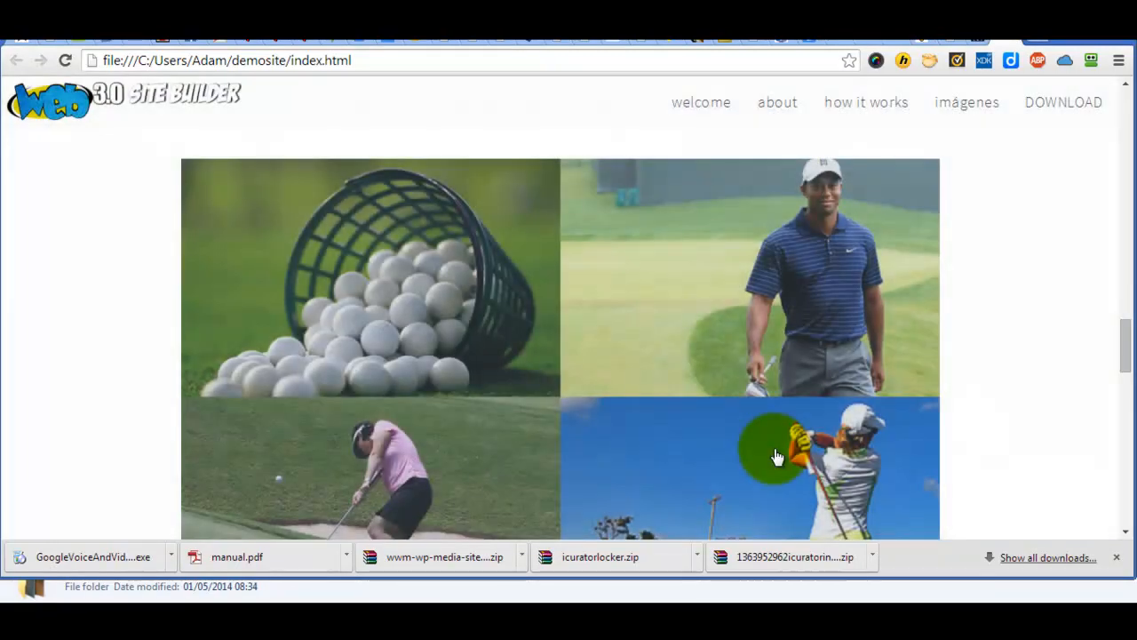